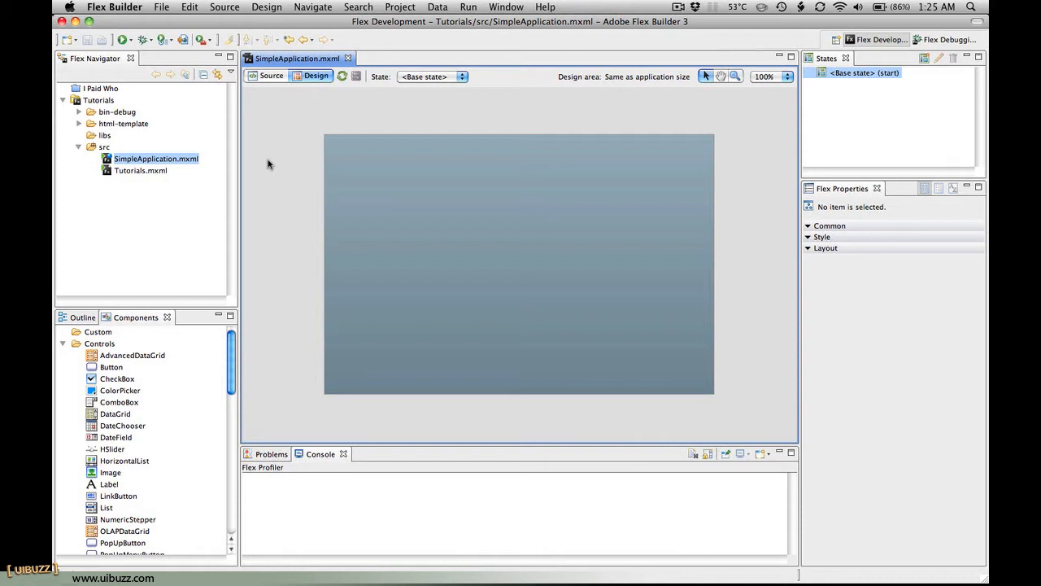
mouse_move(275, 167)
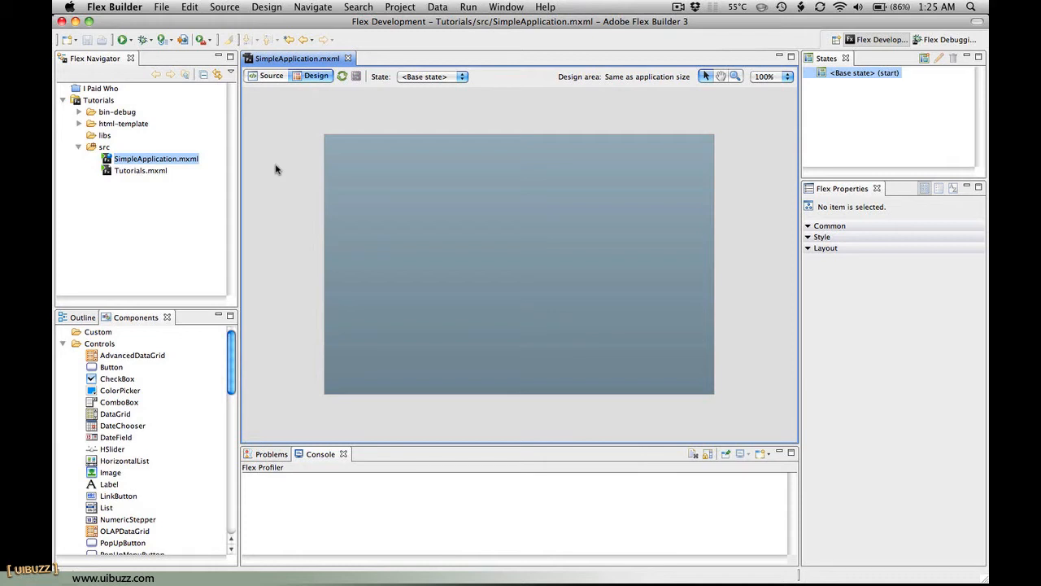
mouse_move(178, 161)
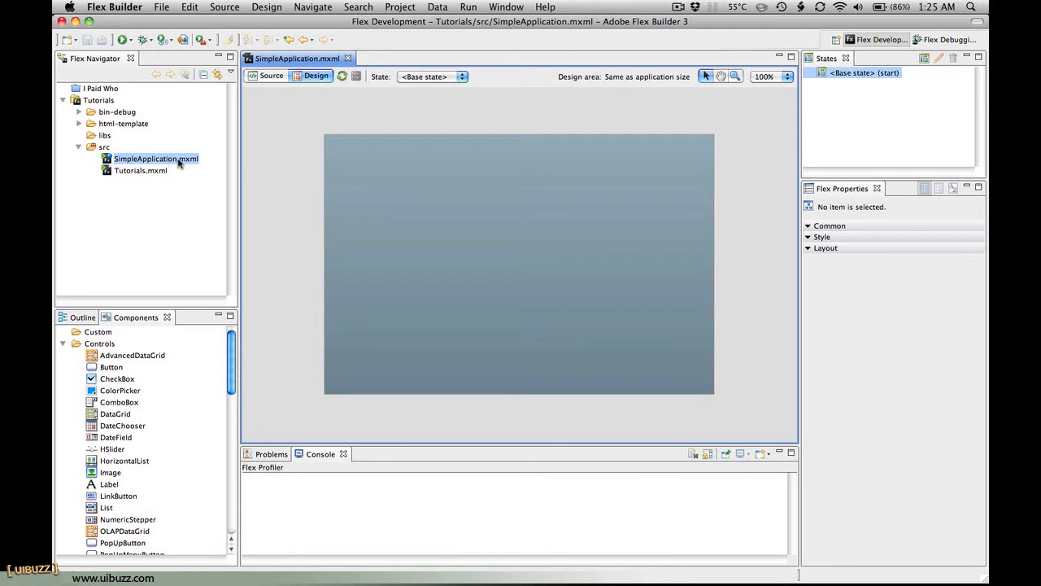
mouse_move(224, 168)
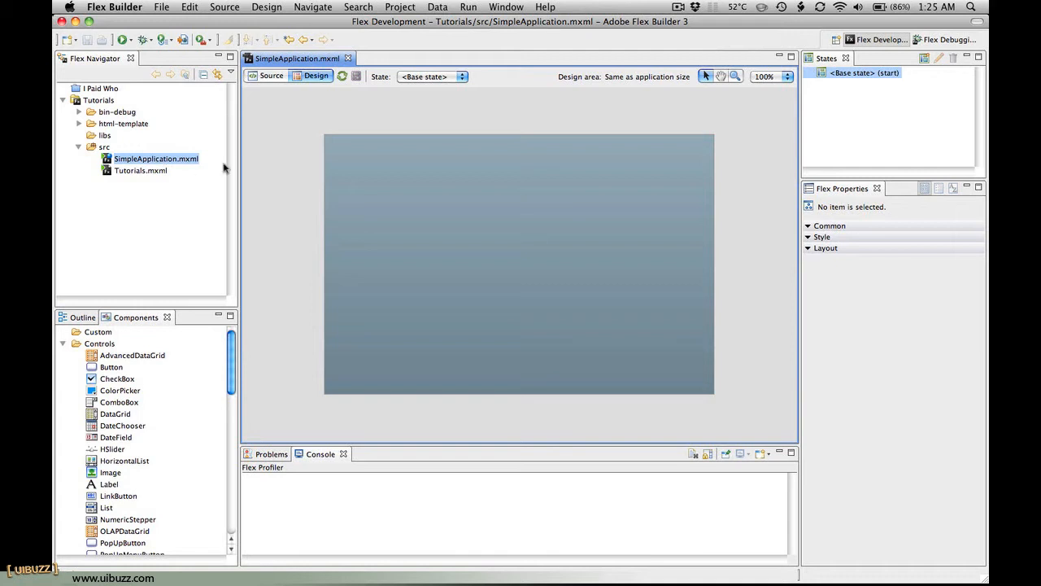
mouse_move(353, 153)
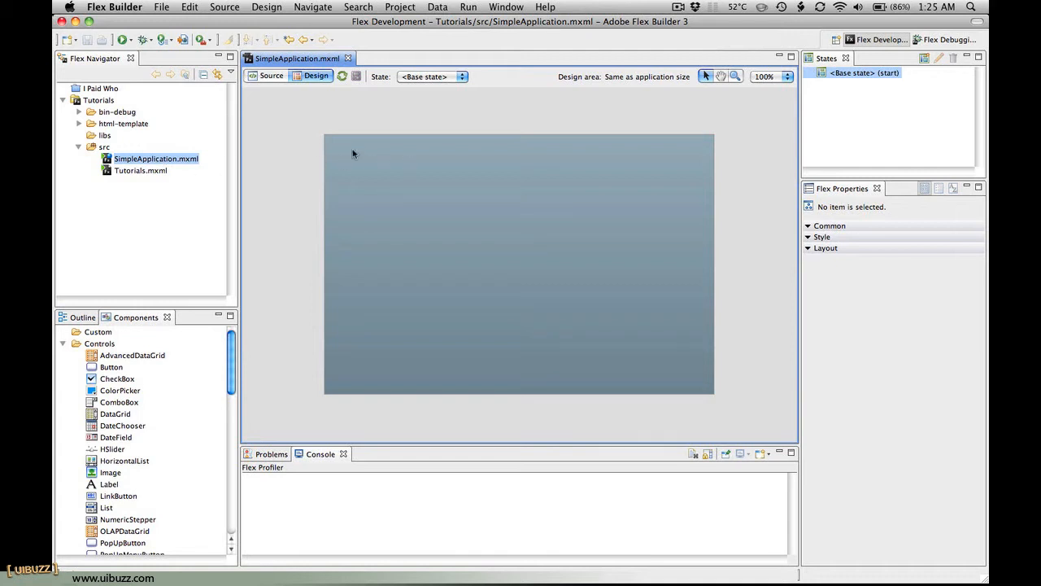
mouse_move(89, 337)
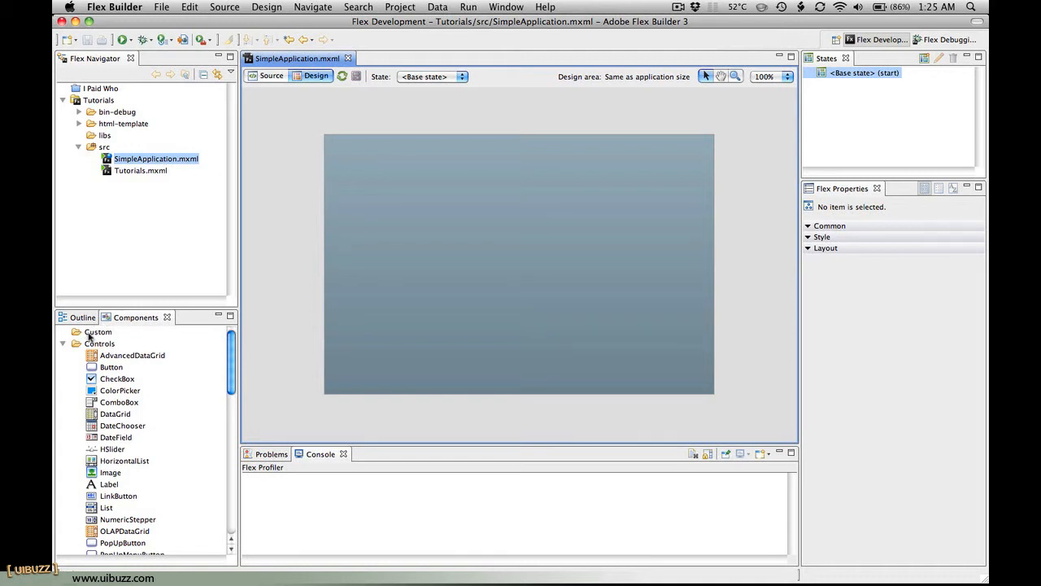
mouse_move(114, 337)
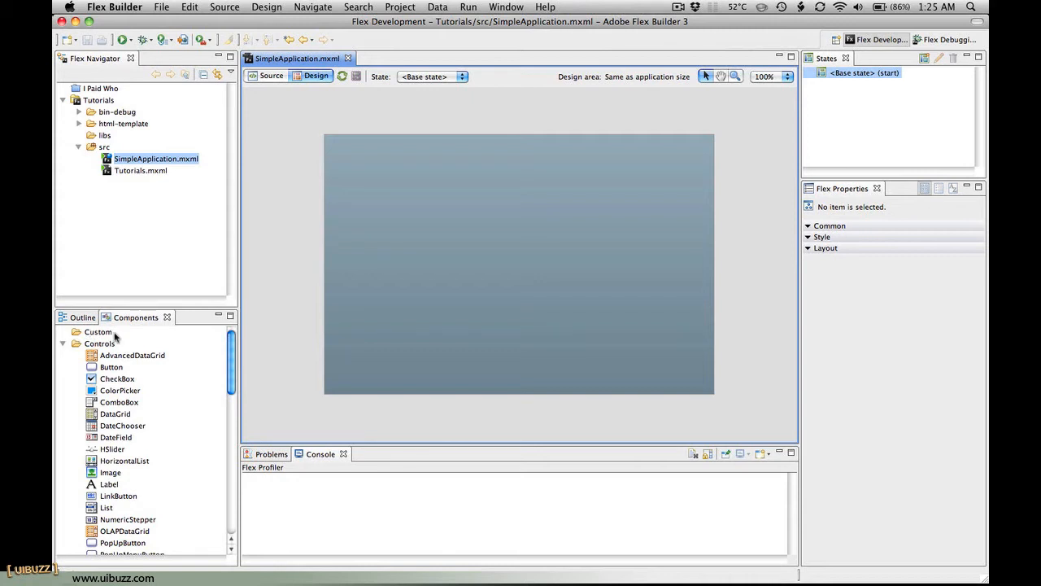
mouse_move(281, 181)
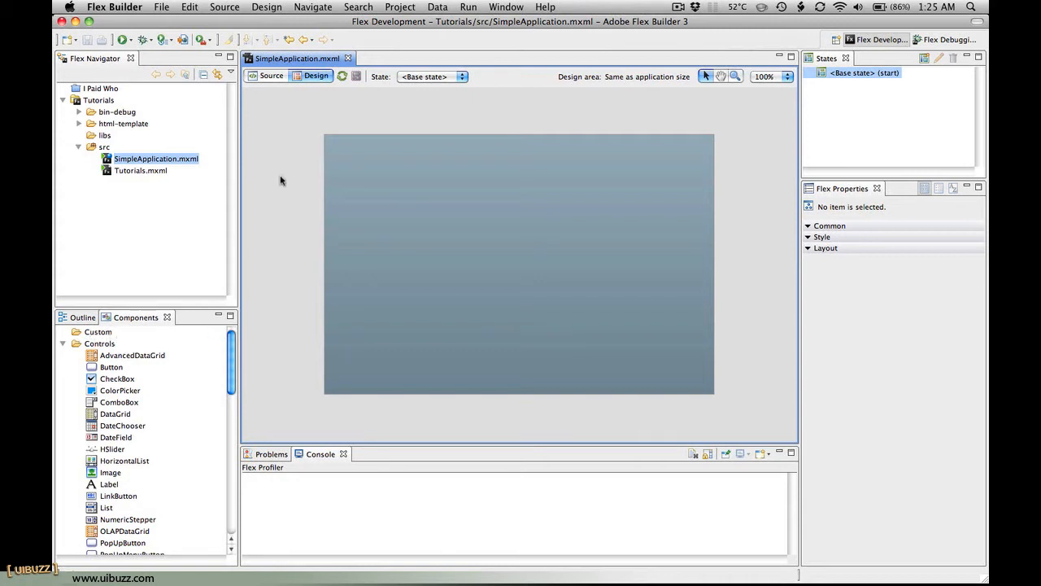
Create a com folder with a nested uibuzz folder under src
right_click(104, 146)
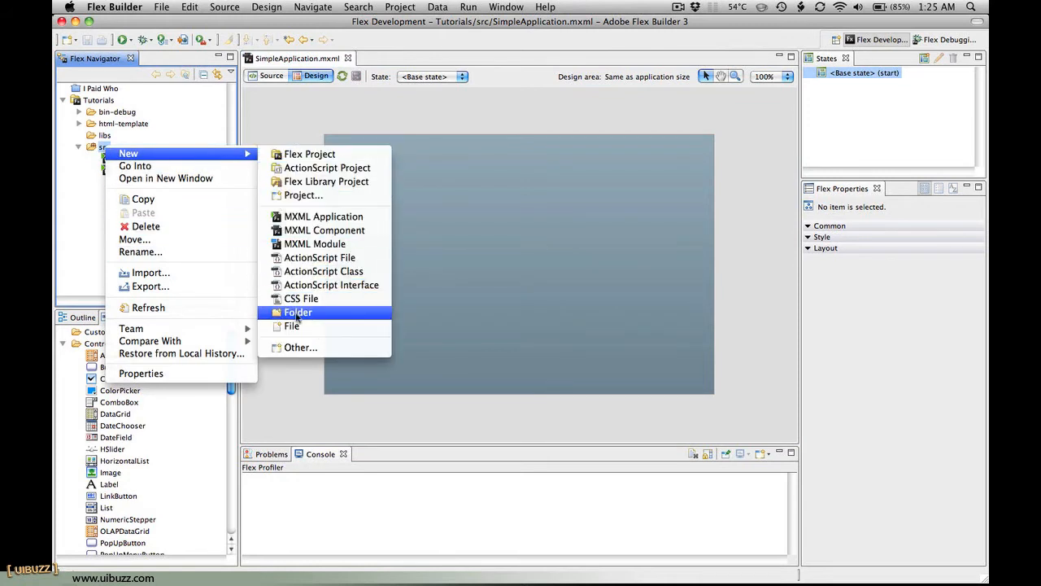
left_click(298, 312)
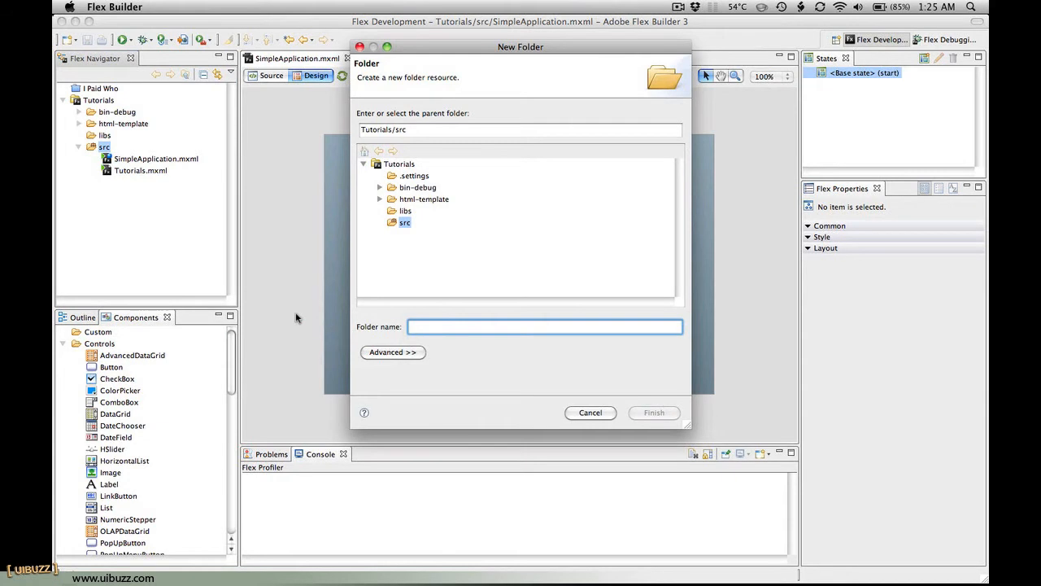
left_click(654, 413)
type("uibuz")
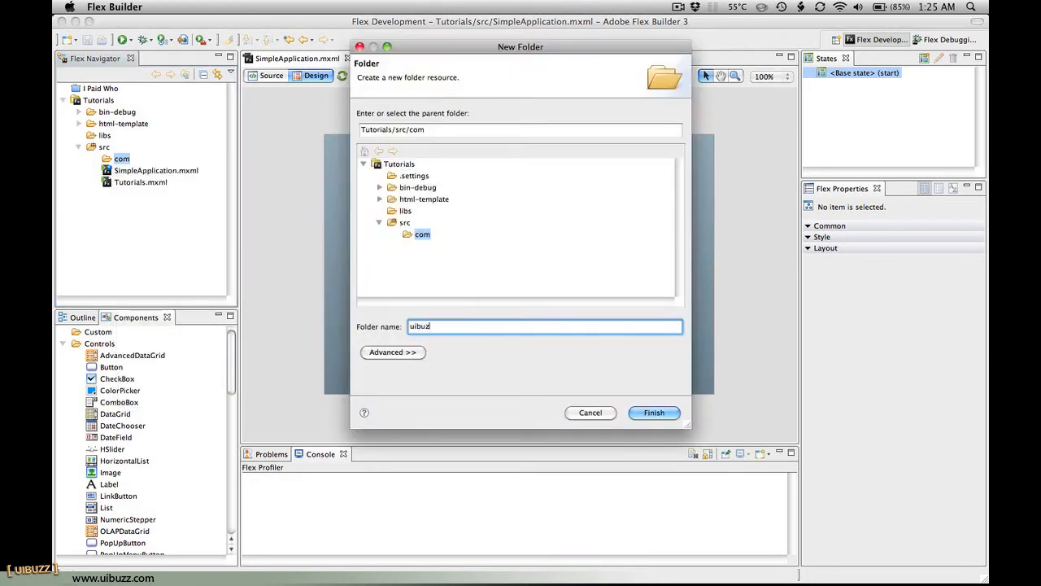
left_click(654, 414)
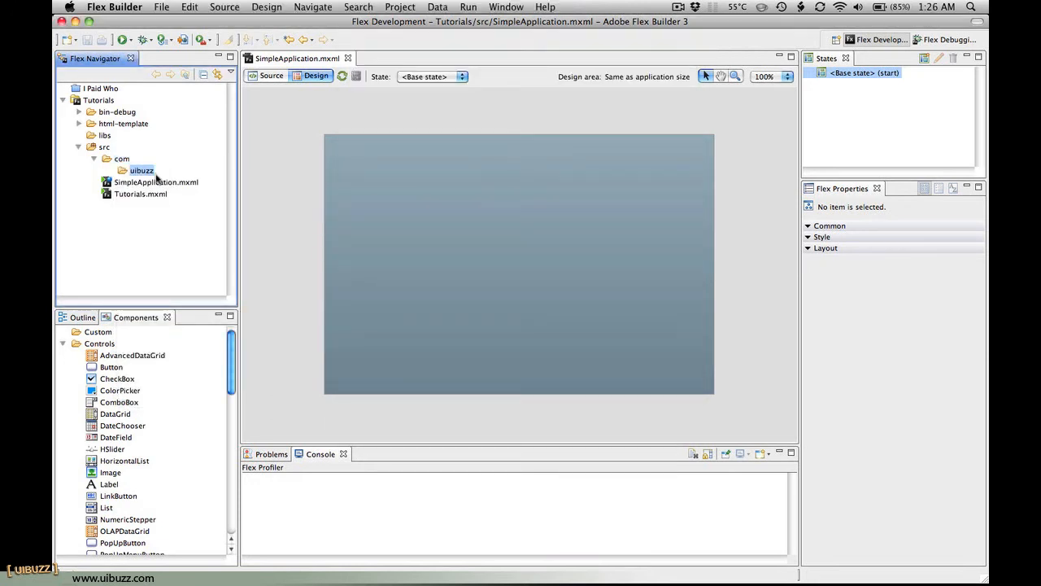
Create a 200 by 200 Canvas-based MXML component named SimpleComponent in uibuzz
right_click(140, 171)
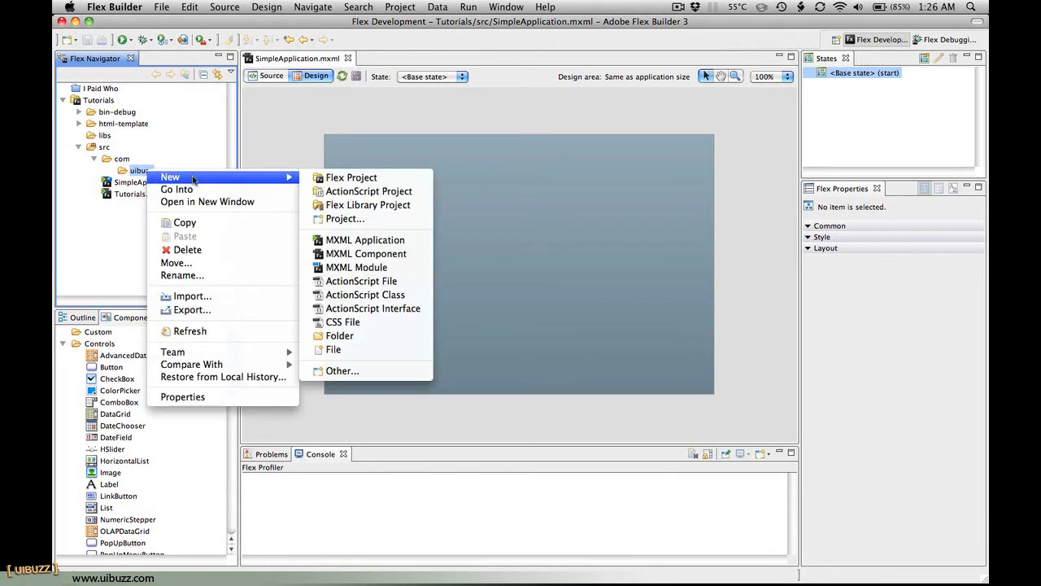
mouse_move(365, 239)
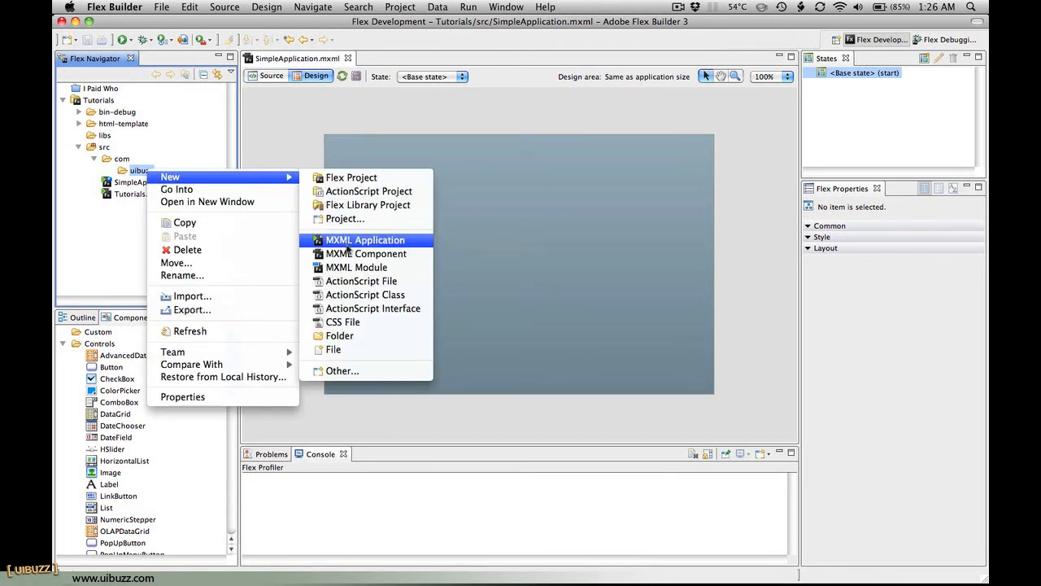
mouse_move(366, 253)
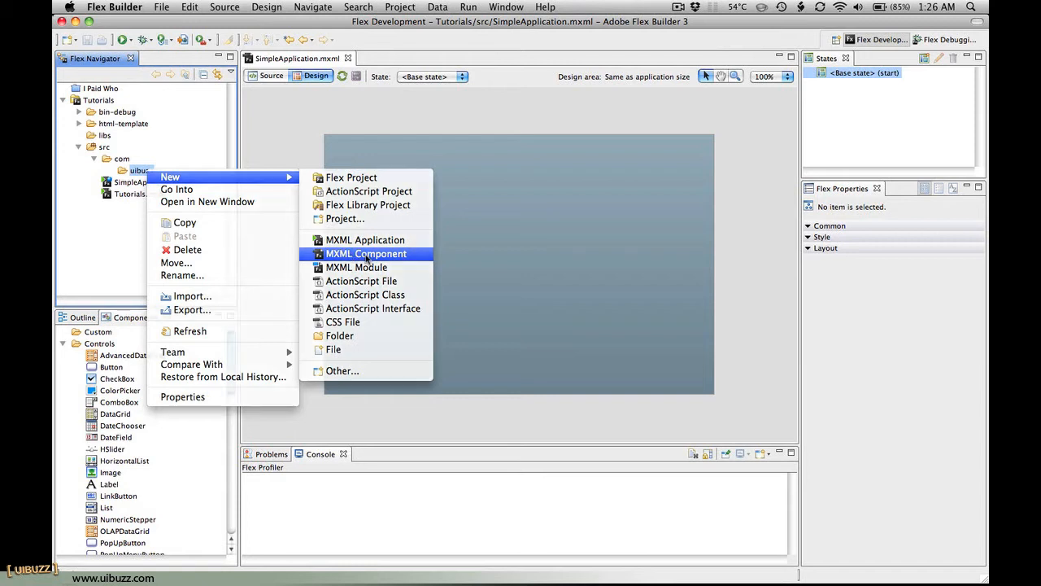
left_click(365, 254)
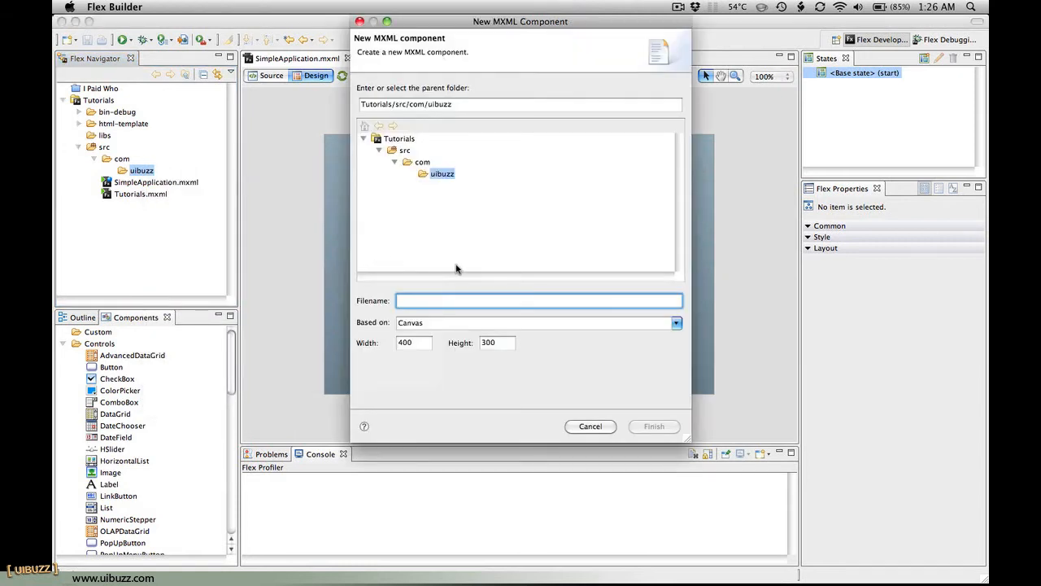
type("SimpleComponent")
left_click(496, 341)
type("200")
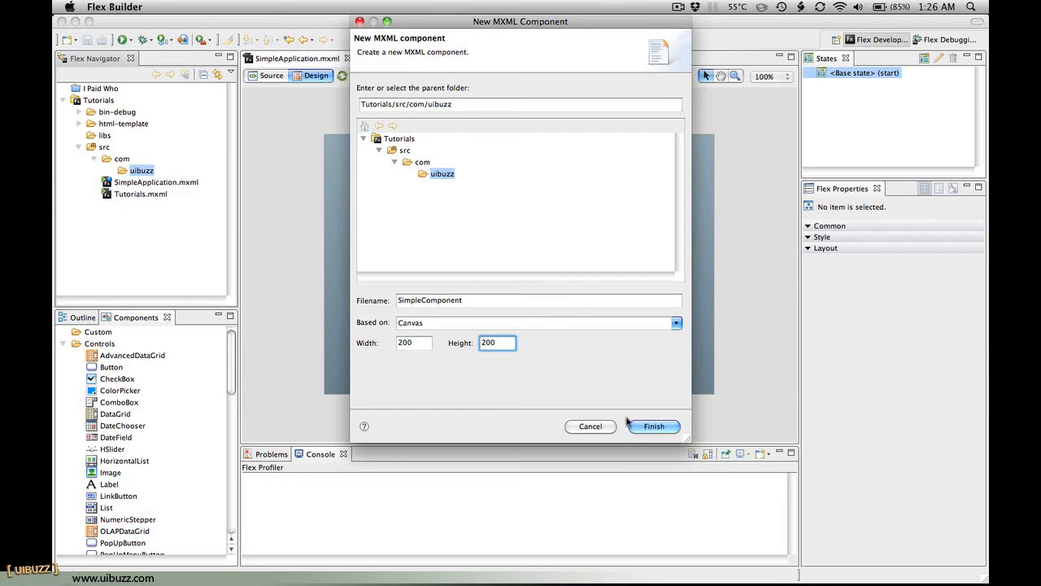
left_click(654, 426)
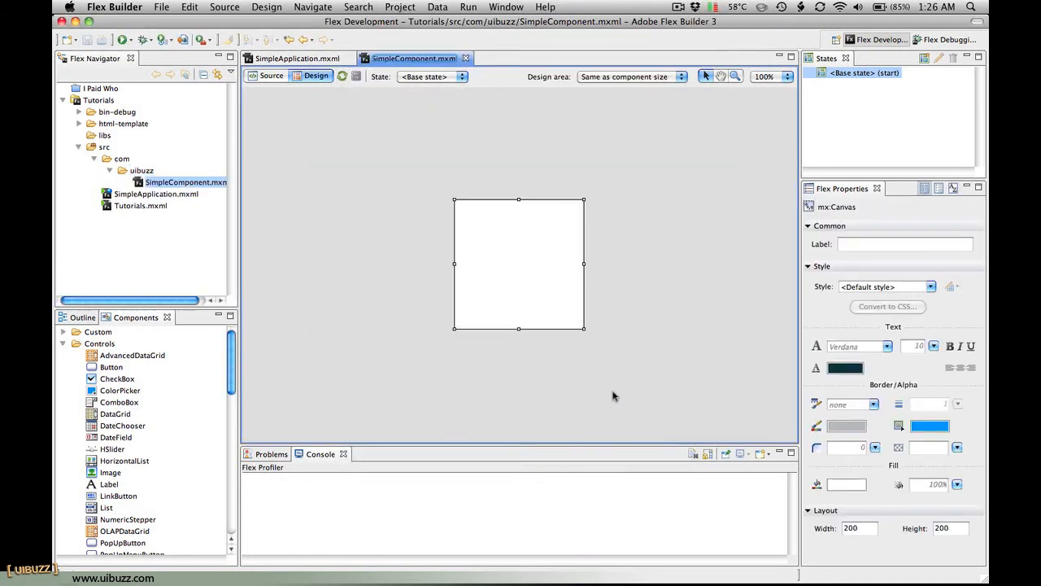
mouse_move(407, 195)
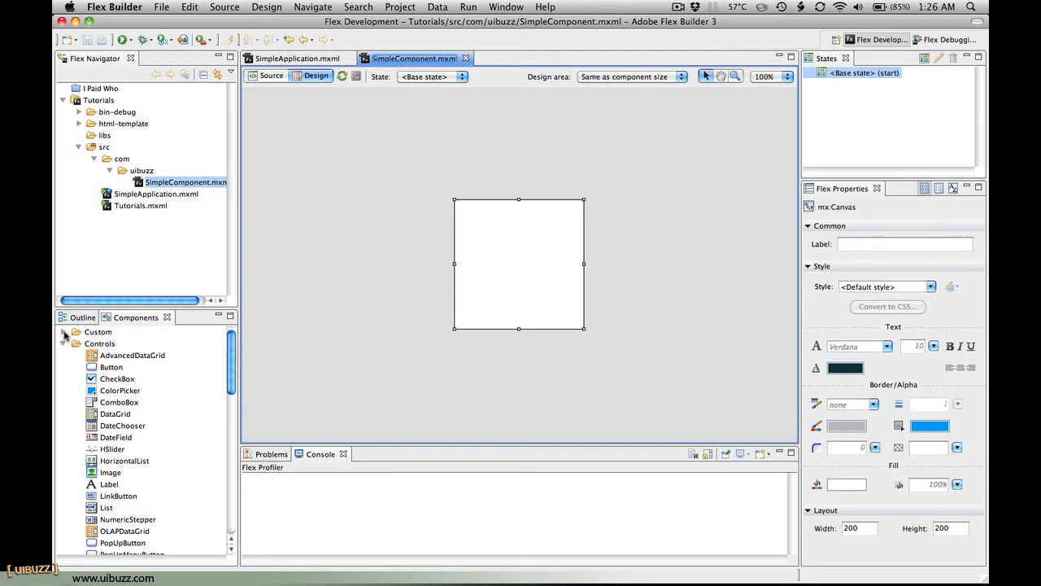
Expand the Custom group in the Components panel to reveal SimpleComponent
left_click(64, 332)
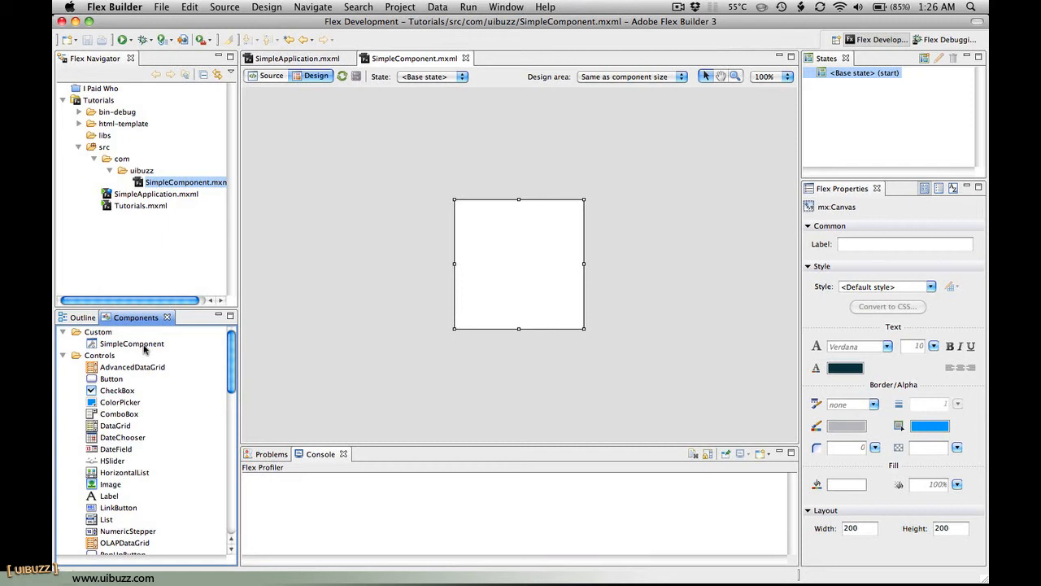
mouse_move(338, 245)
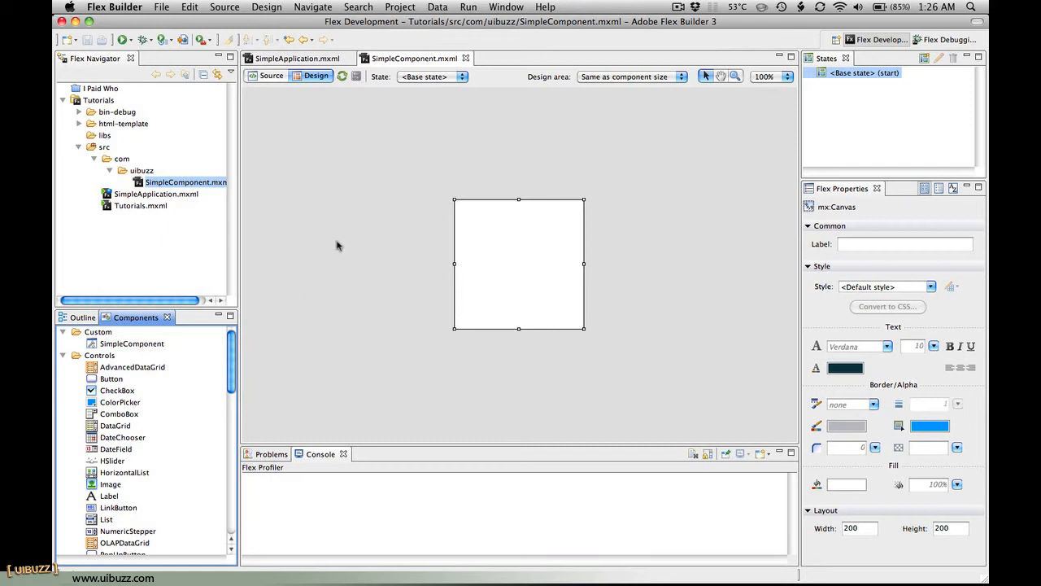
mouse_move(280, 345)
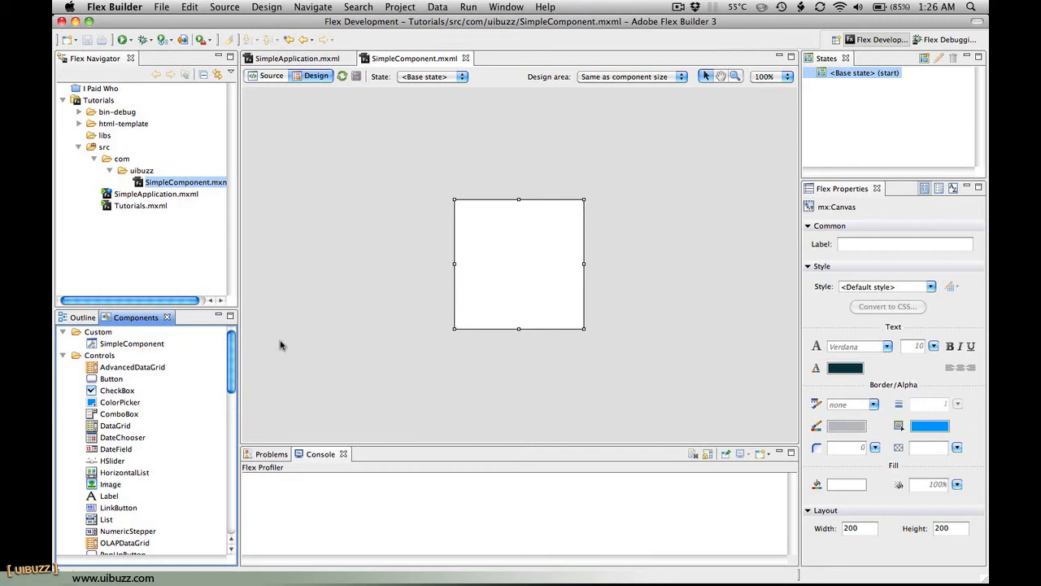
mouse_move(234, 358)
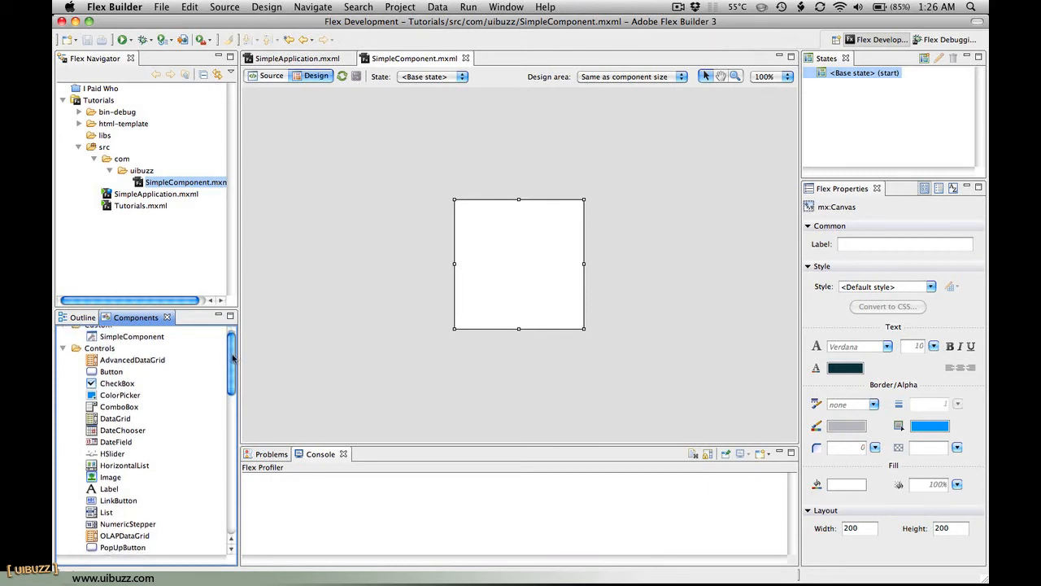
Lay out a combo box at the top with a text area stretched below it, then deselect
scroll("down", 3)
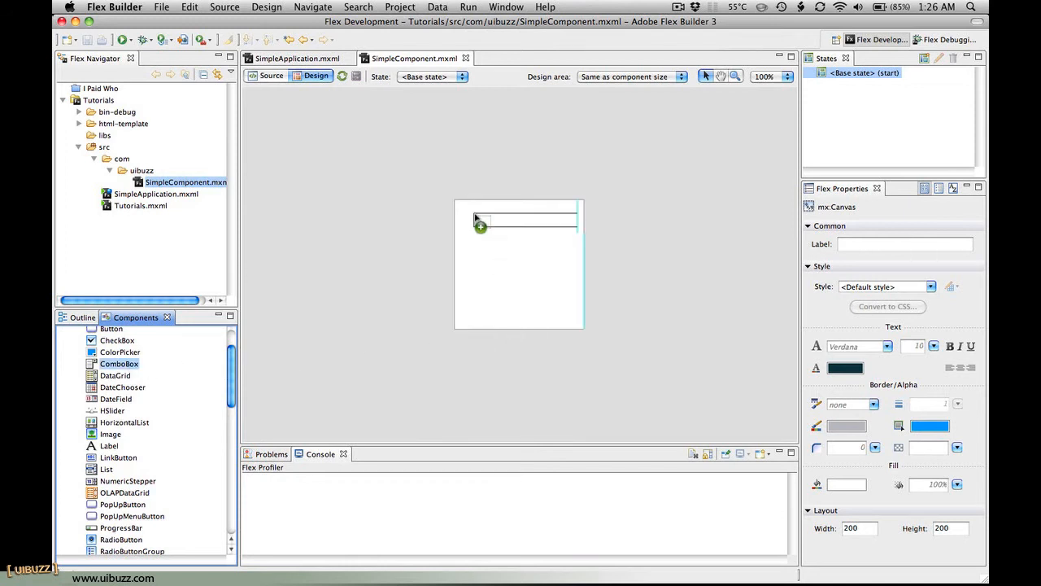
left_click_drag(118, 364, 513, 219)
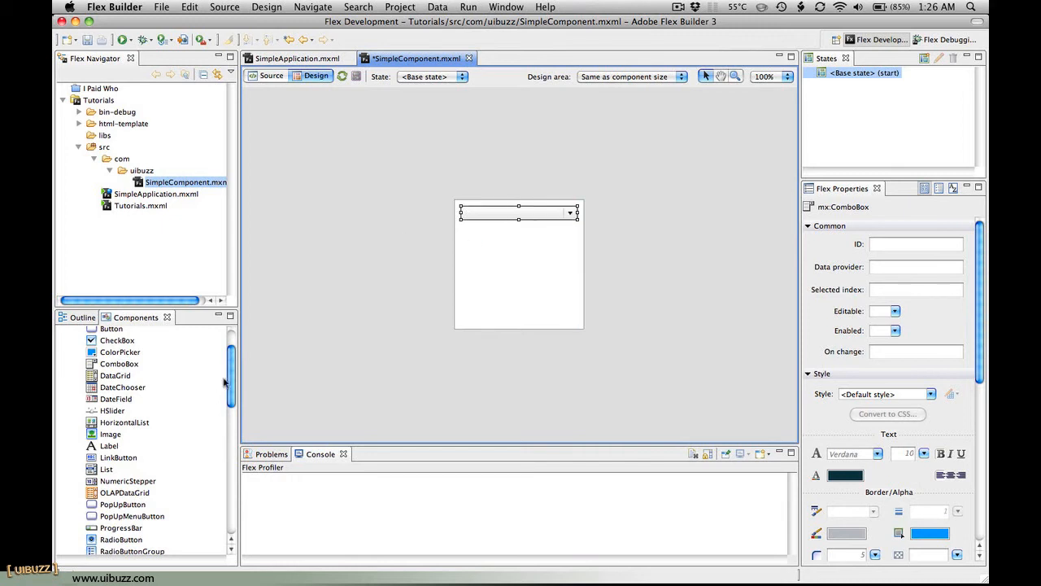
scroll("down", 3)
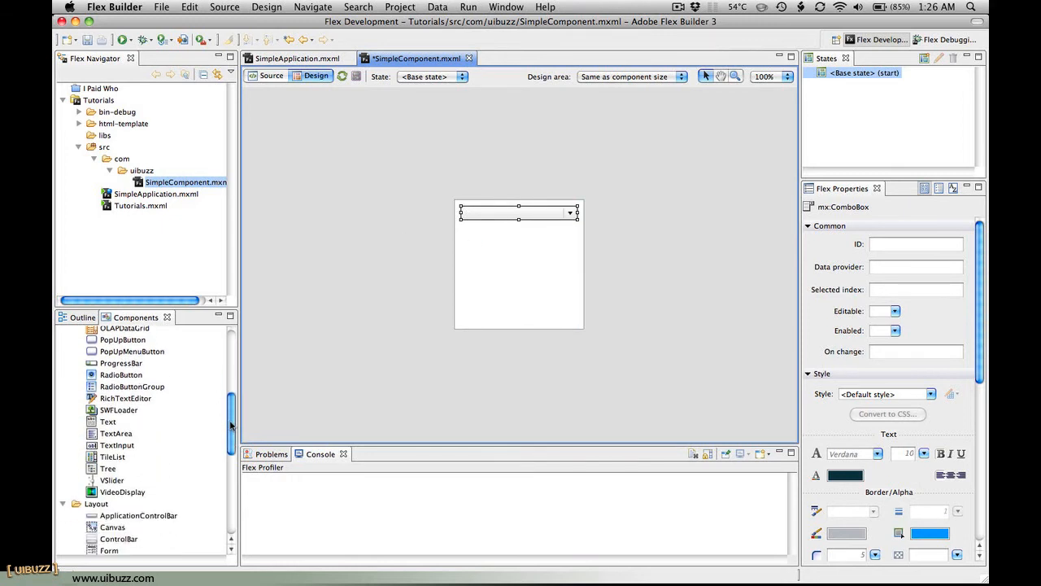
scroll("down", 3)
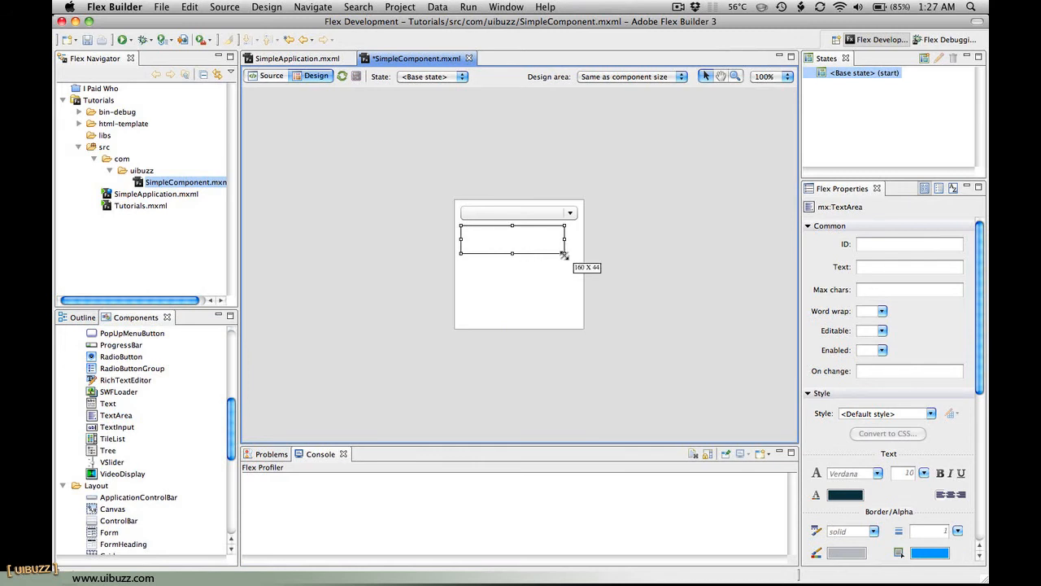
left_click_drag(563, 252, 576, 319)
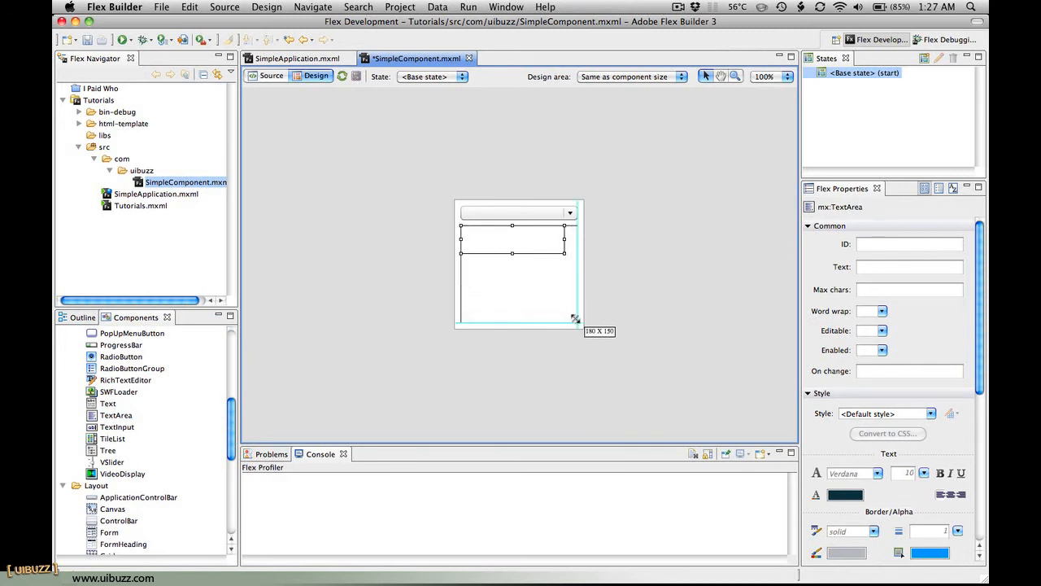
left_click(394, 246)
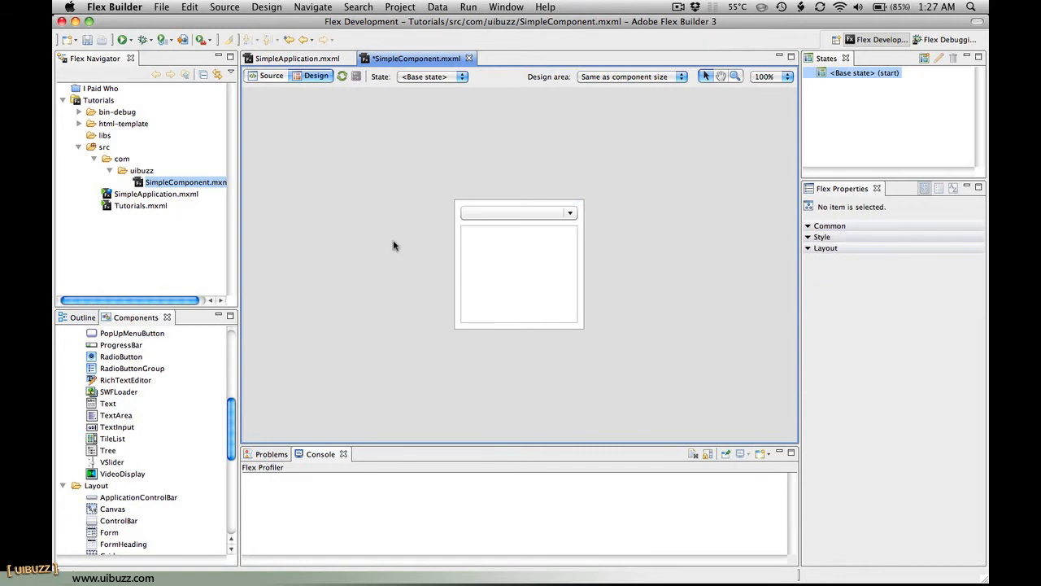
left_click(161, 7)
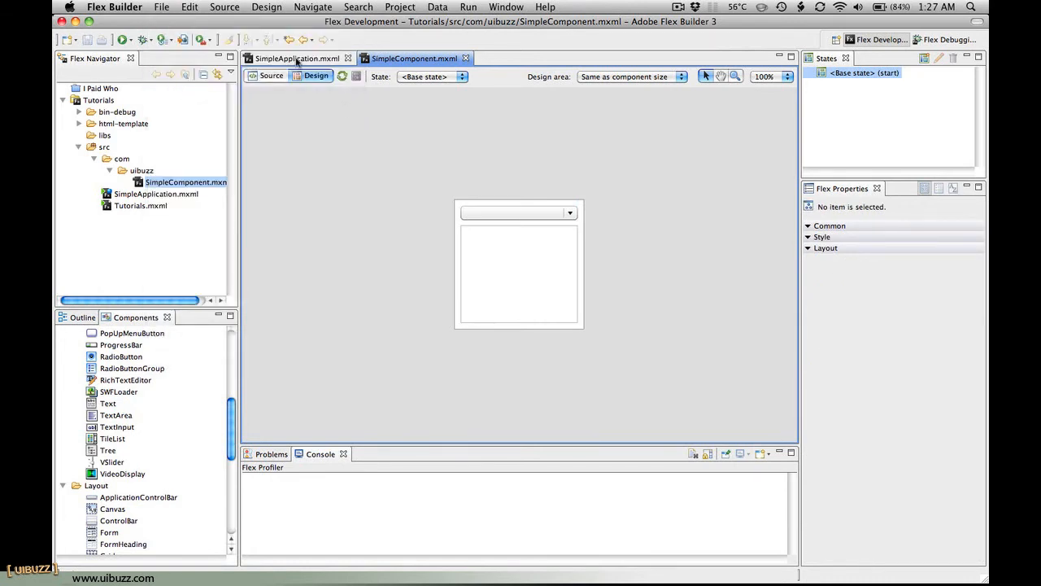
Drop a SimpleComponent instance at the top-left of the SimpleApplication canvas
left_click(296, 59)
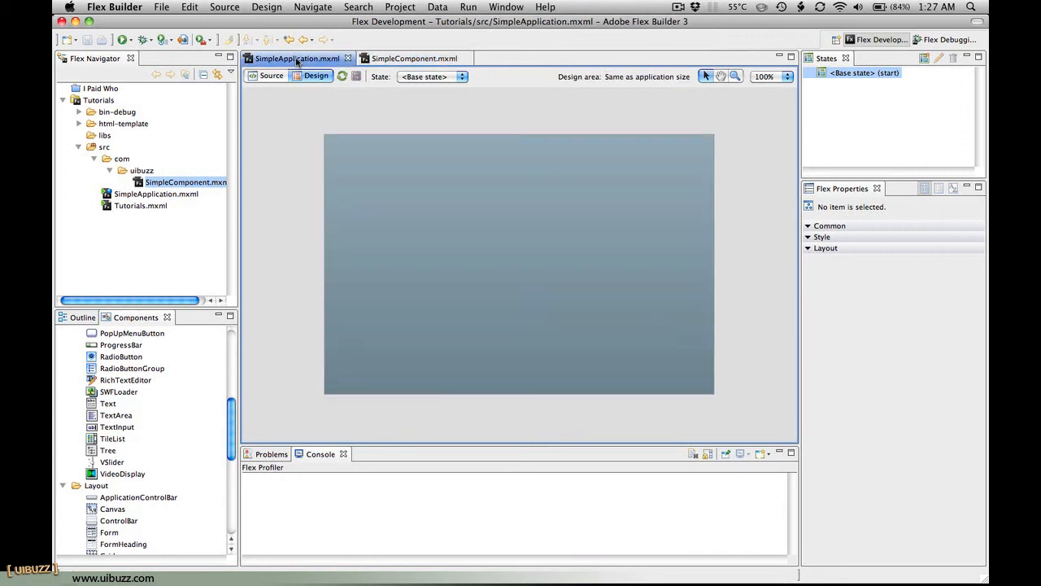
scroll("up", 3)
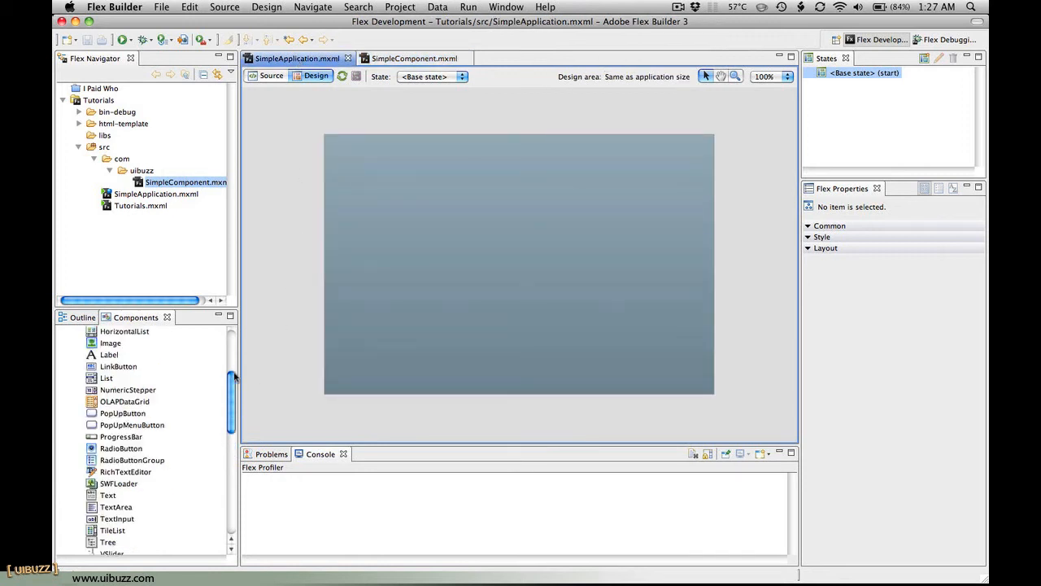
scroll("up", 3)
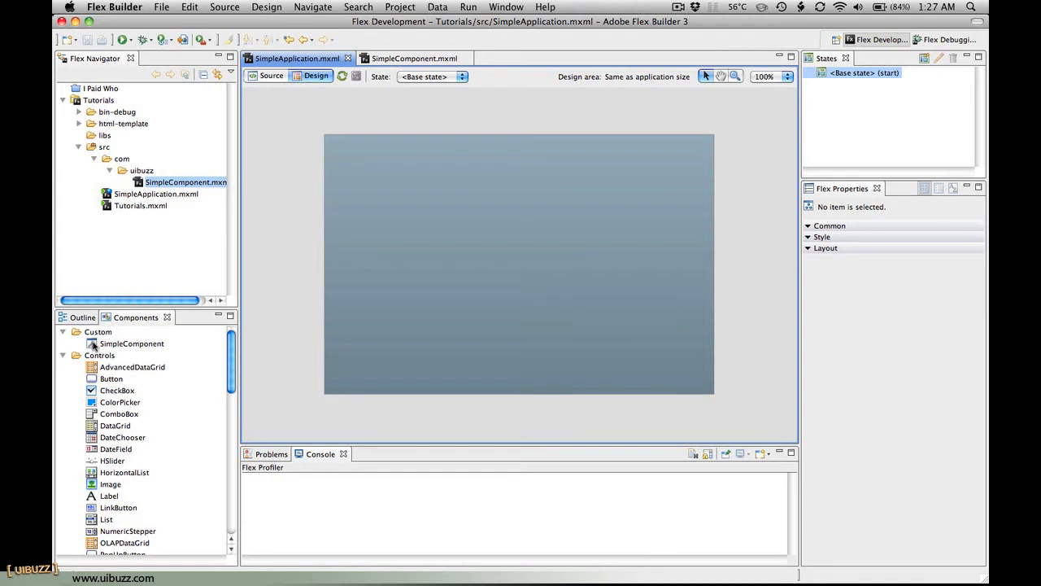
left_click_drag(130, 343, 385, 200)
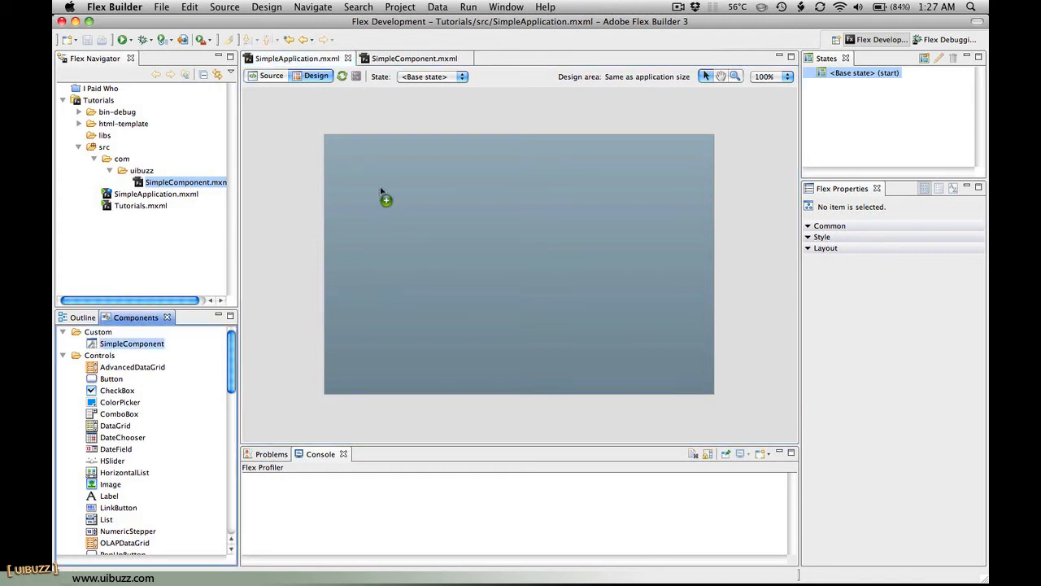
mouse_move(358, 161)
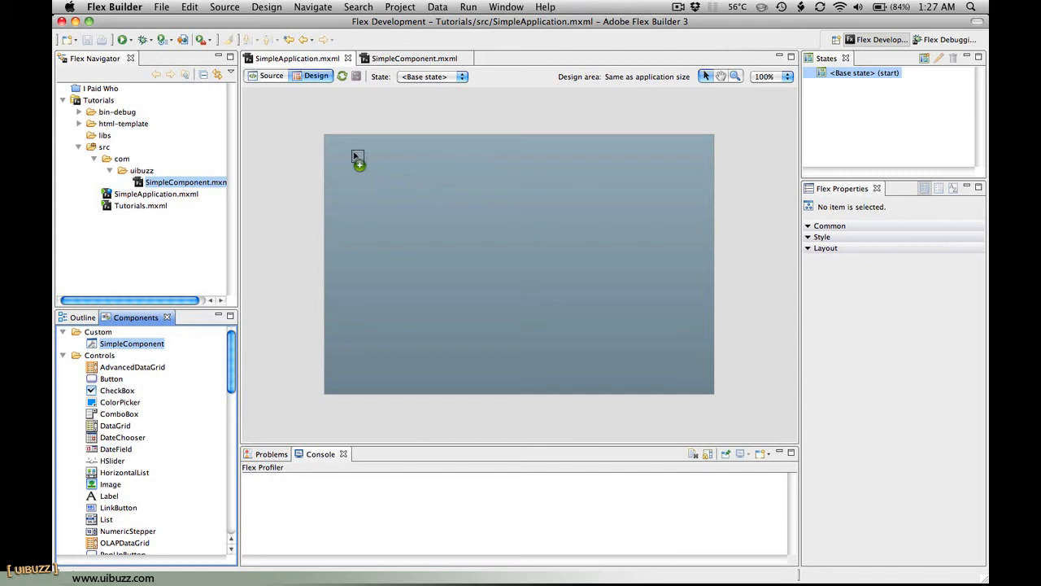
left_click_drag(131, 342, 393, 204)
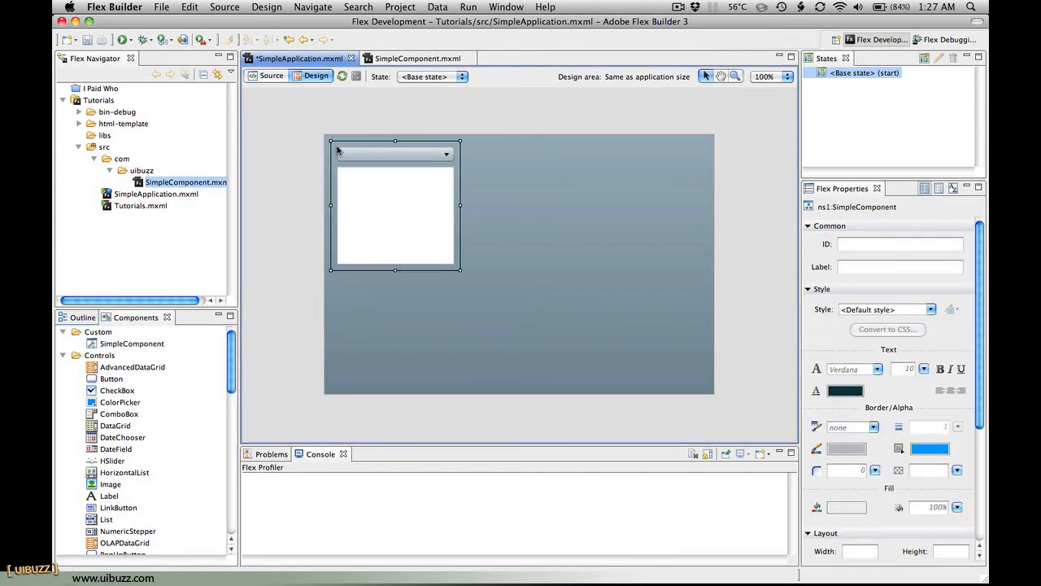
left_click(283, 224)
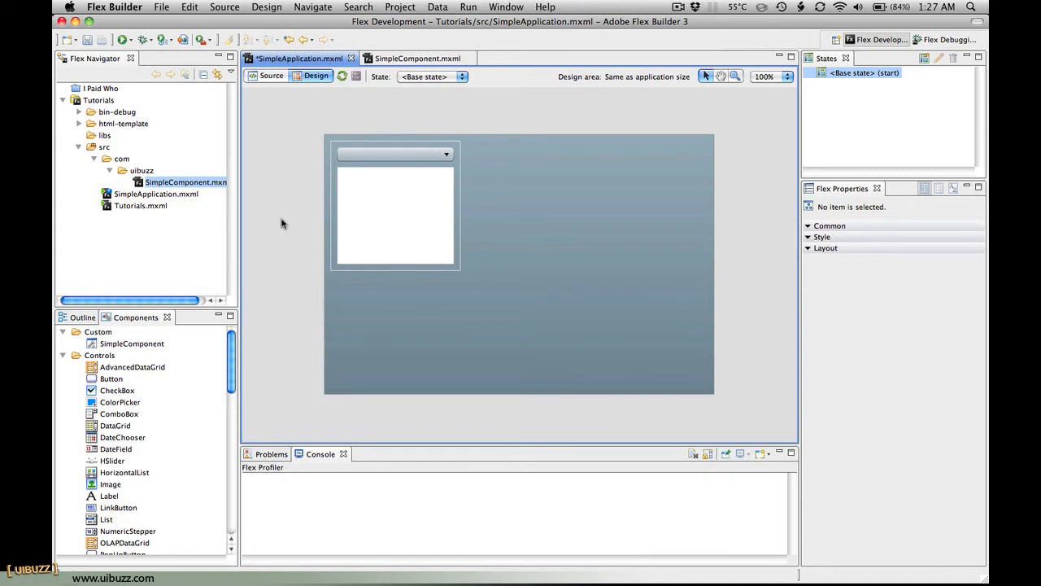
mouse_move(274, 81)
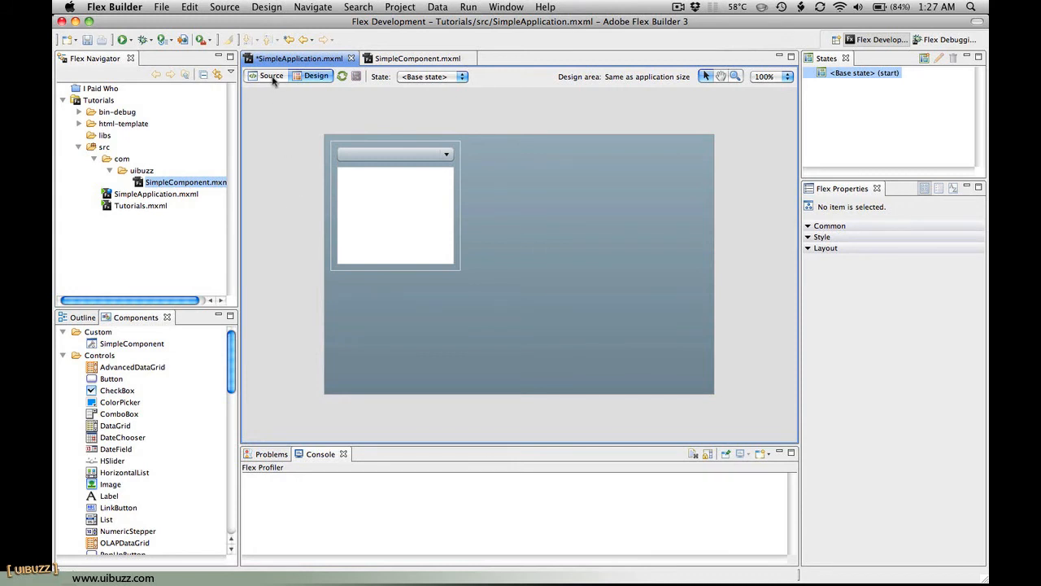
Inspect the generated ns1 namespace and ns1:SimpleComponent tag at x 10, y 10 in source
left_click(270, 74)
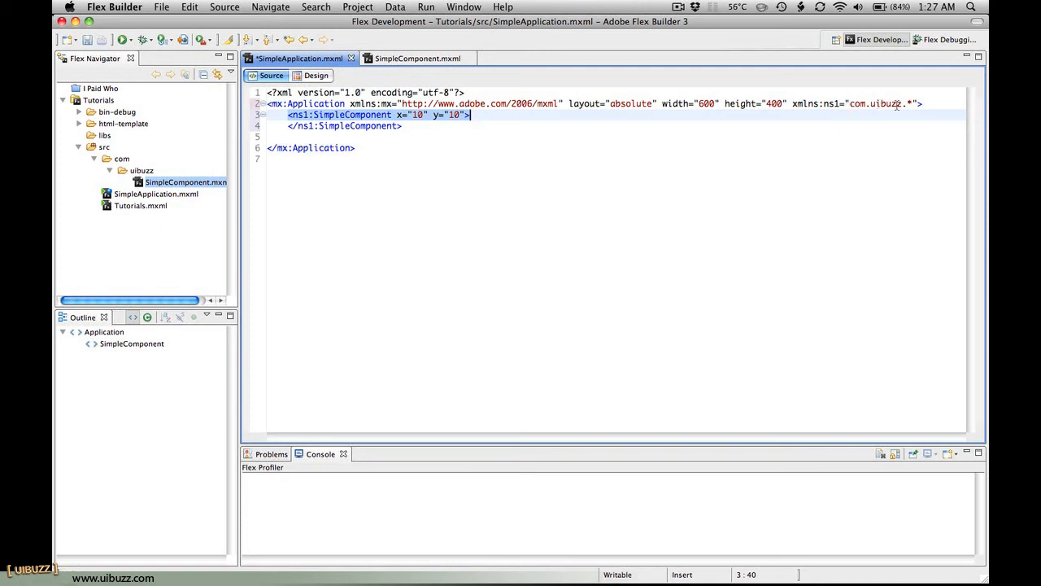
left_click(908, 104)
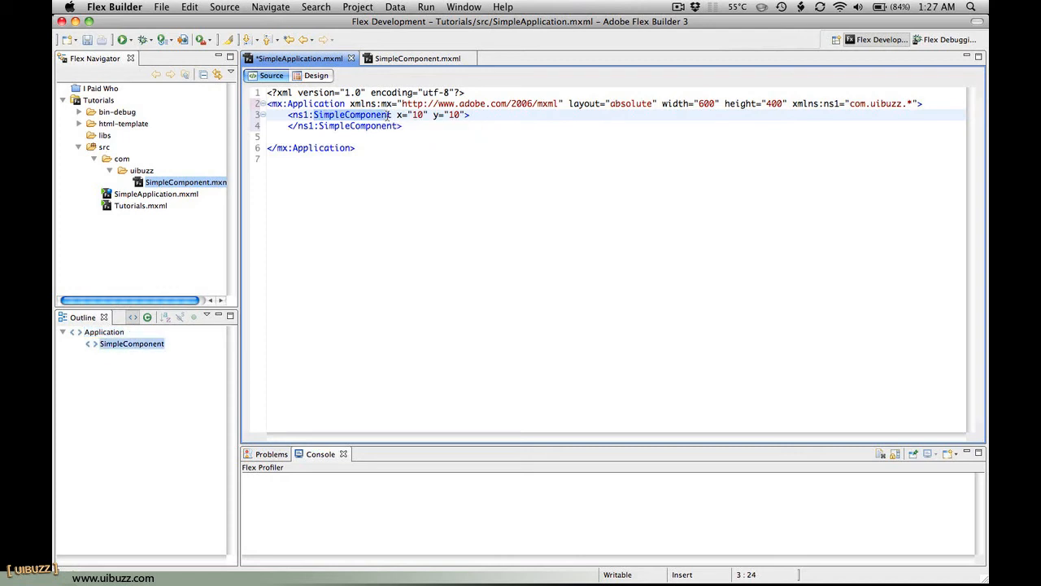
left_click(404, 127)
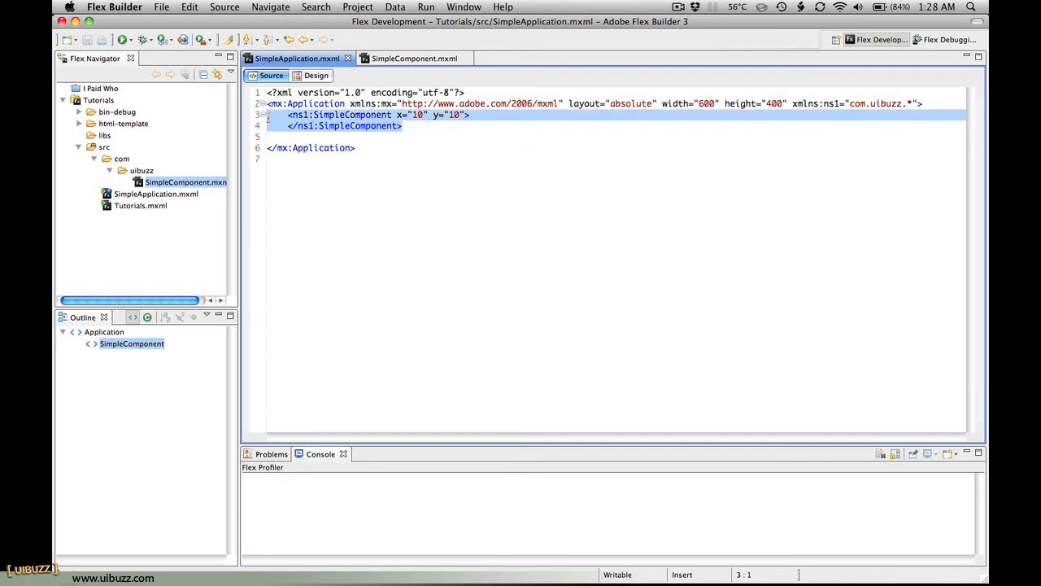
Delete the ns1:SimpleComponent tag and xmlns:ns1 declaration, leaving an empty Application
key("Delete")
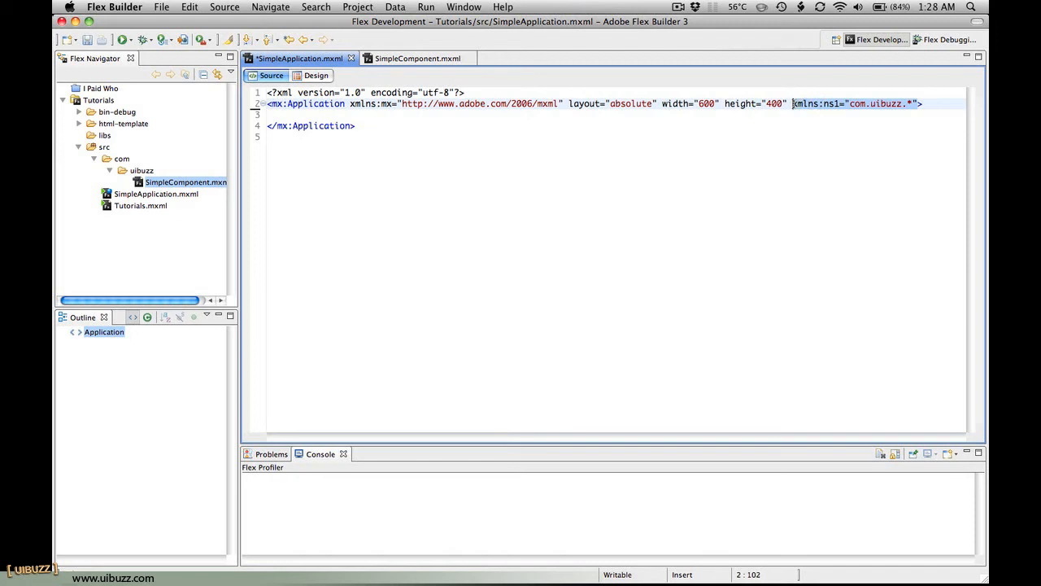
key("backspace")
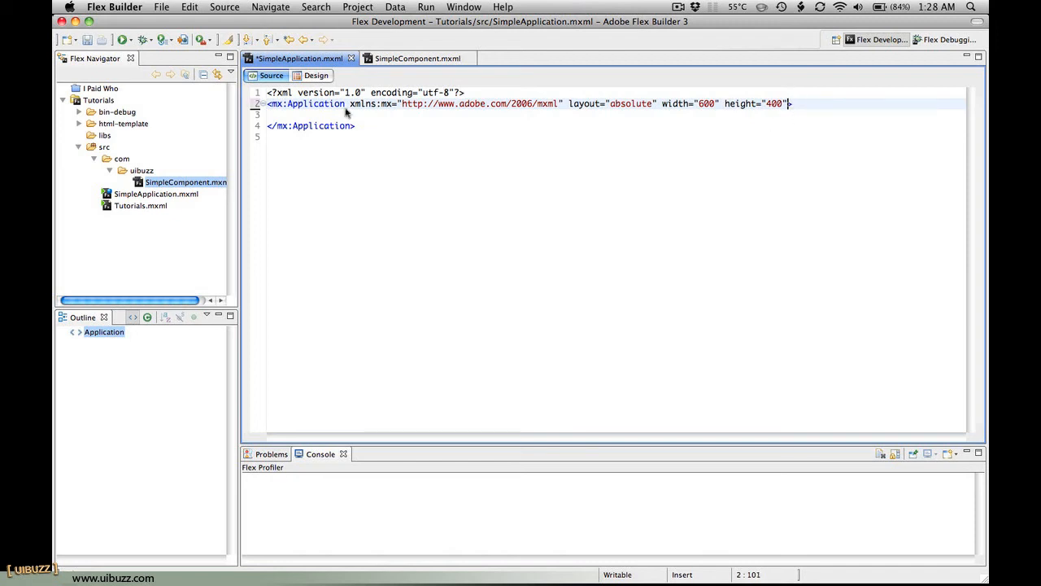
left_click(315, 74)
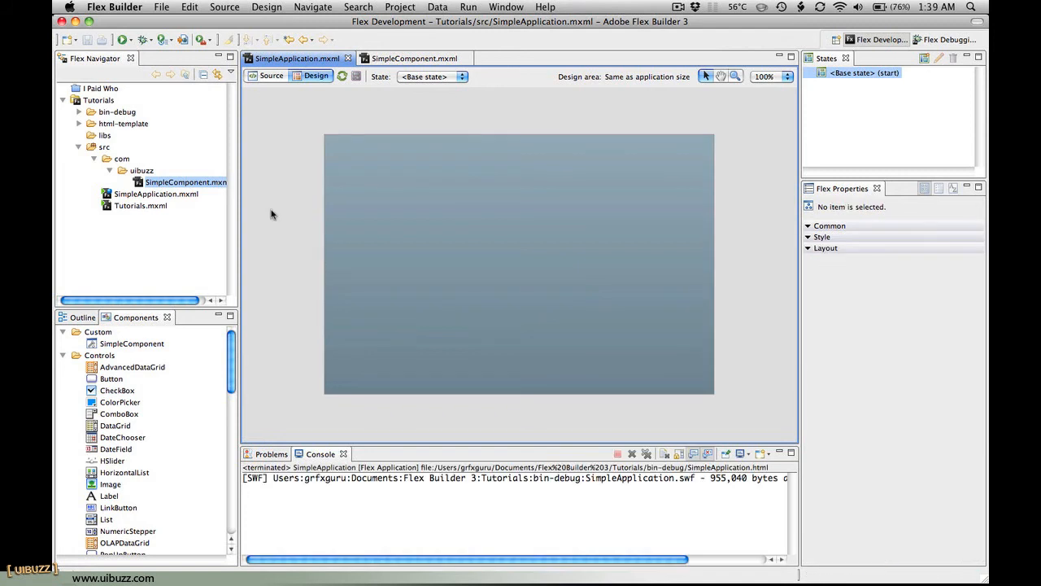
left_click(270, 75)
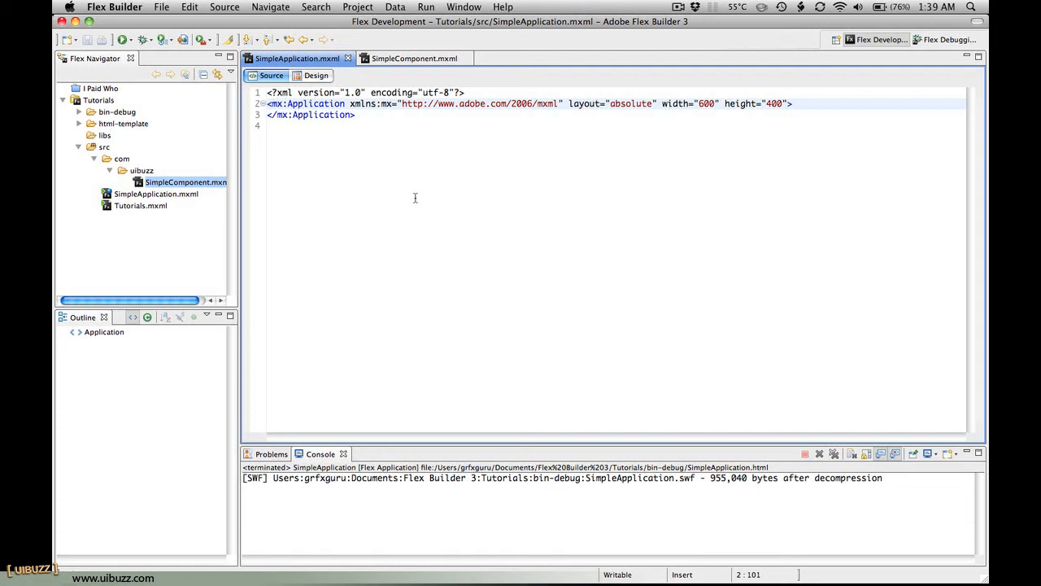
Declare xmlns:comps="com.uibuzz.*" on the Application tag and start a new line
type("xmlns")
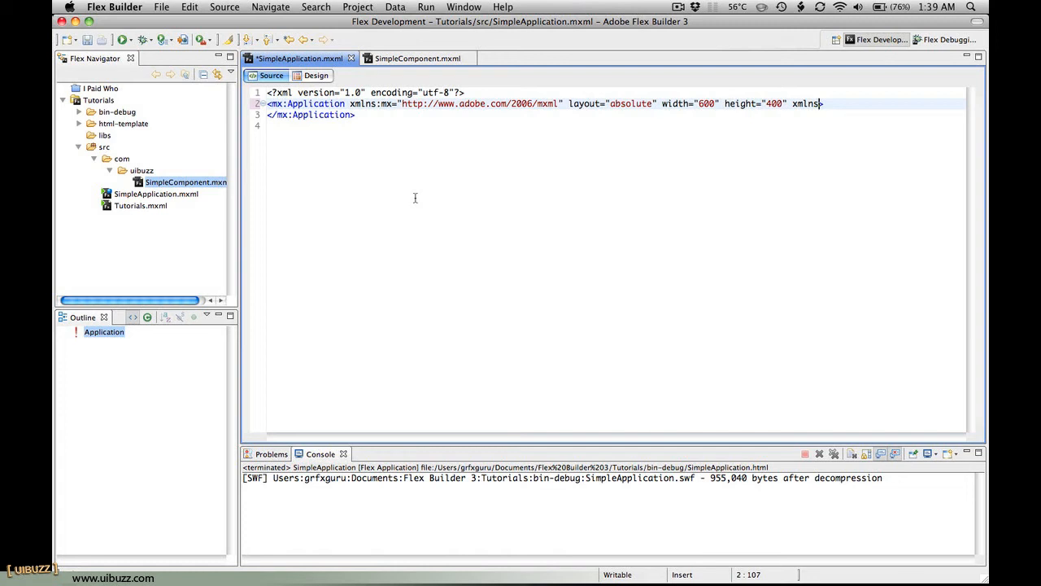
type(":")
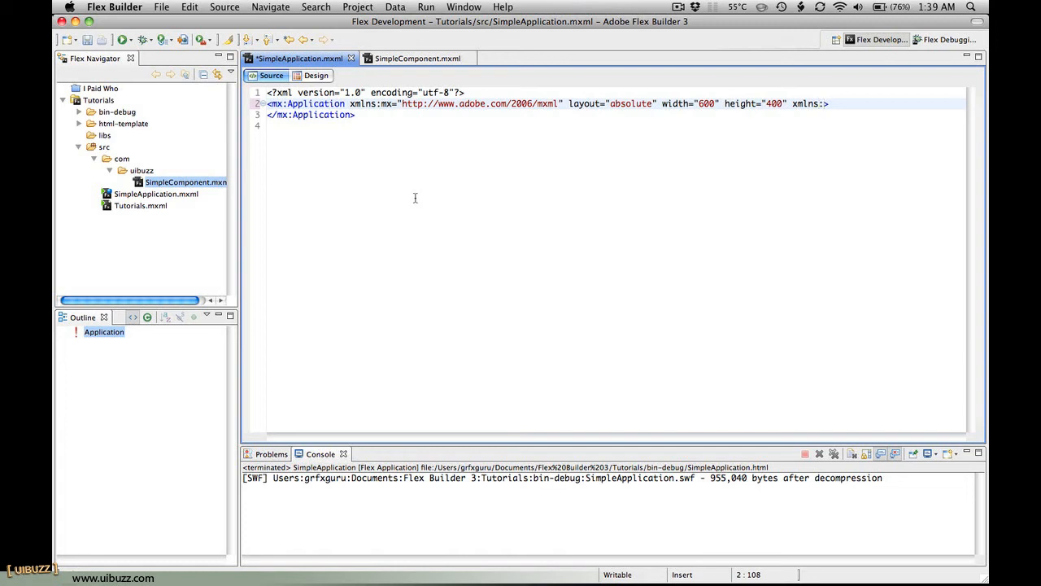
type("comps")
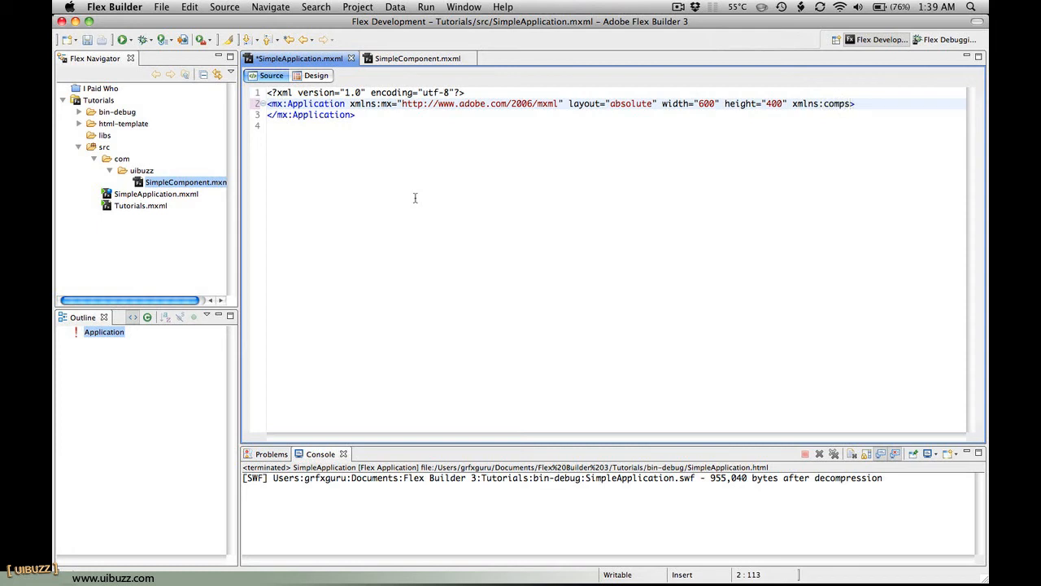
type("=\"\">")
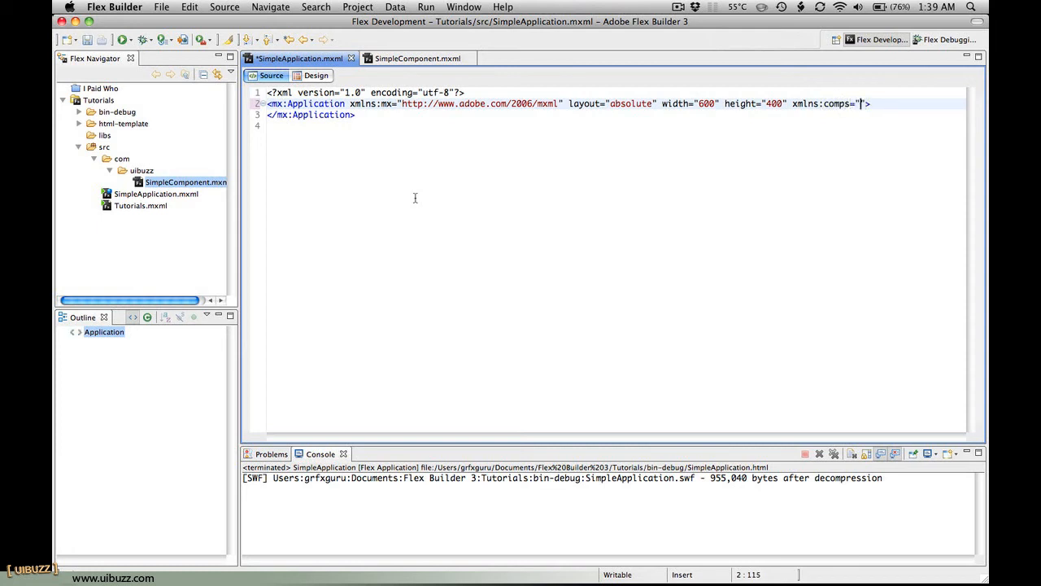
type("com.uibuzz.*")
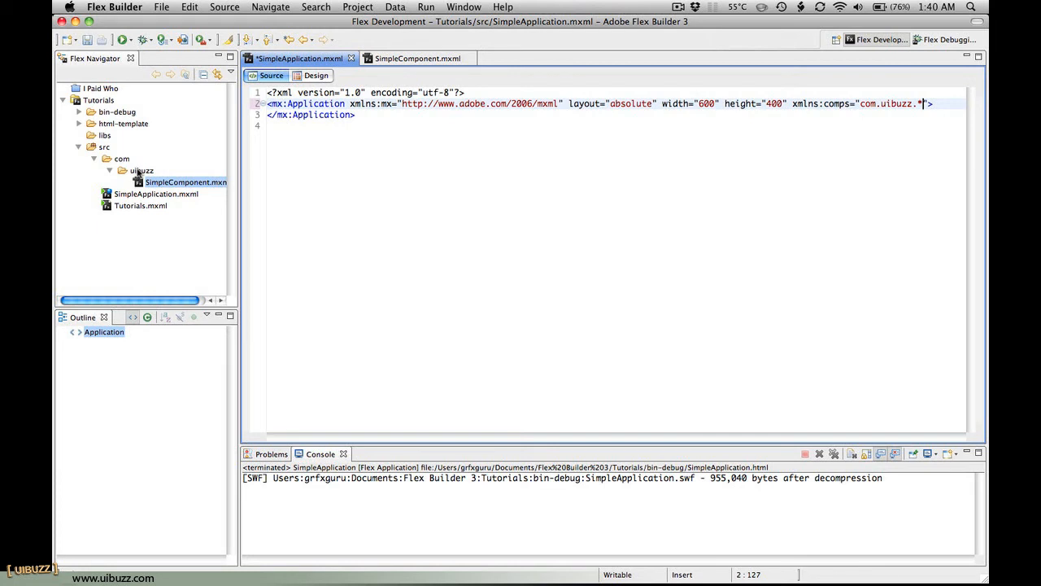
mouse_move(204, 187)
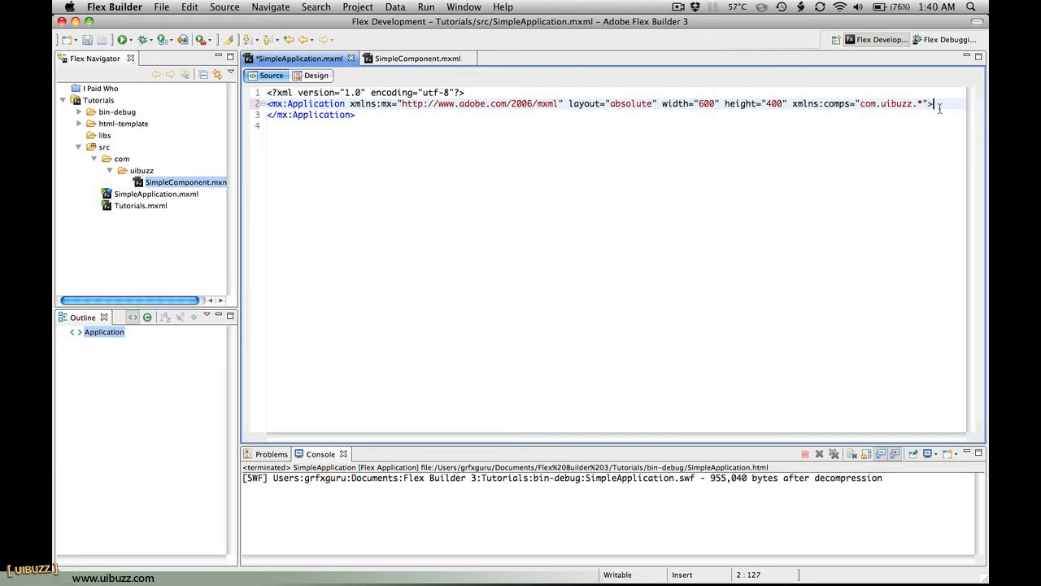
key("Return")
type("<")
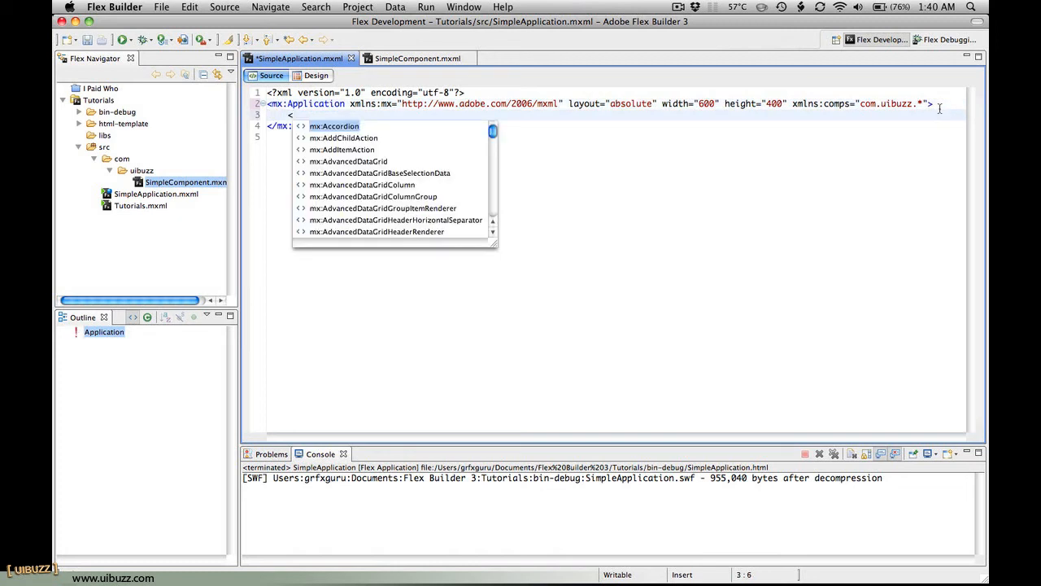
Write a comps:SimpleComponent tag with x="10" and y="10" attributes
type("Simple")
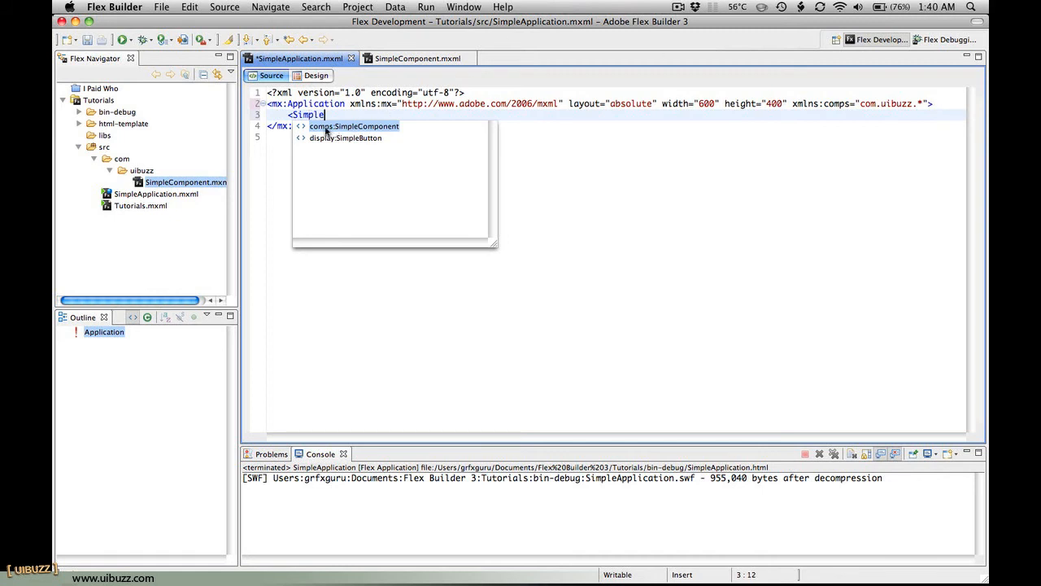
mouse_move(387, 134)
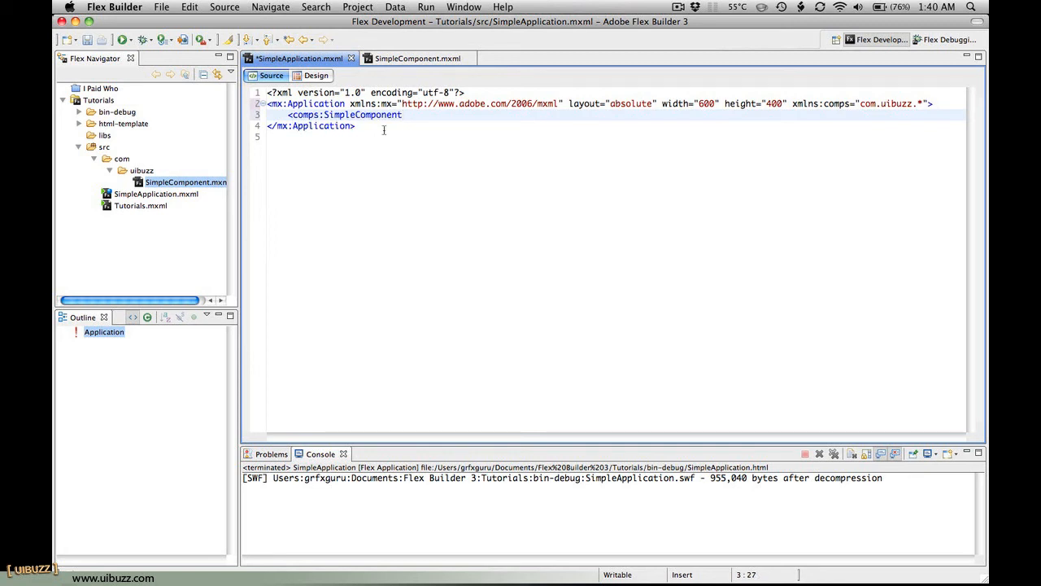
type(">")
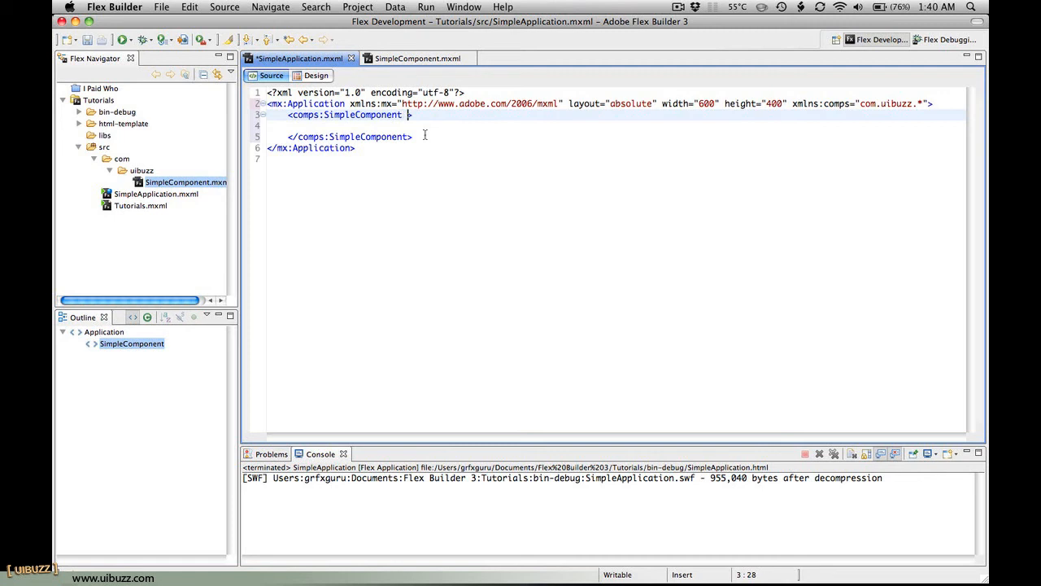
type("x=\"10\"")
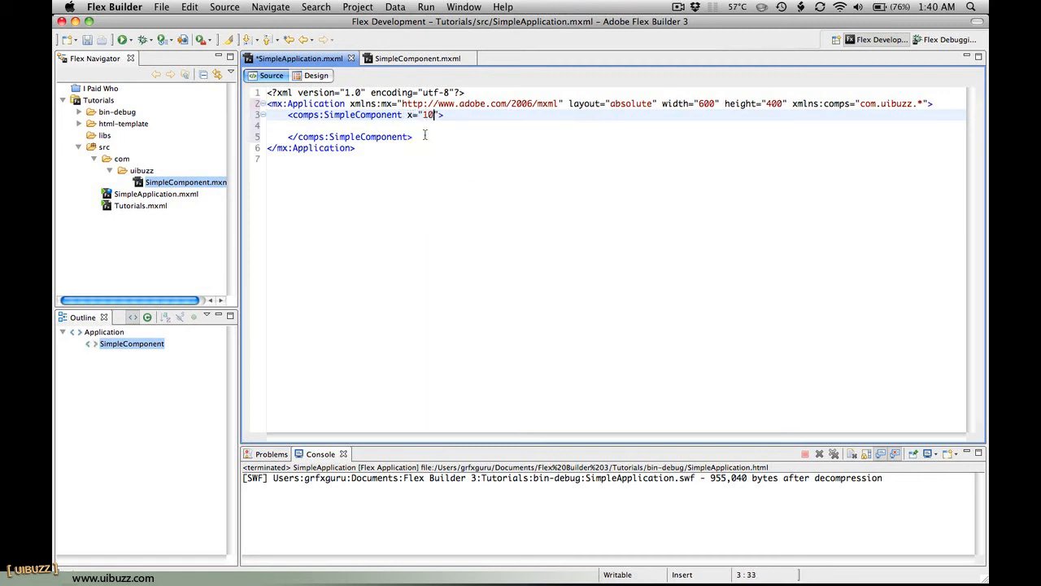
type("y1")
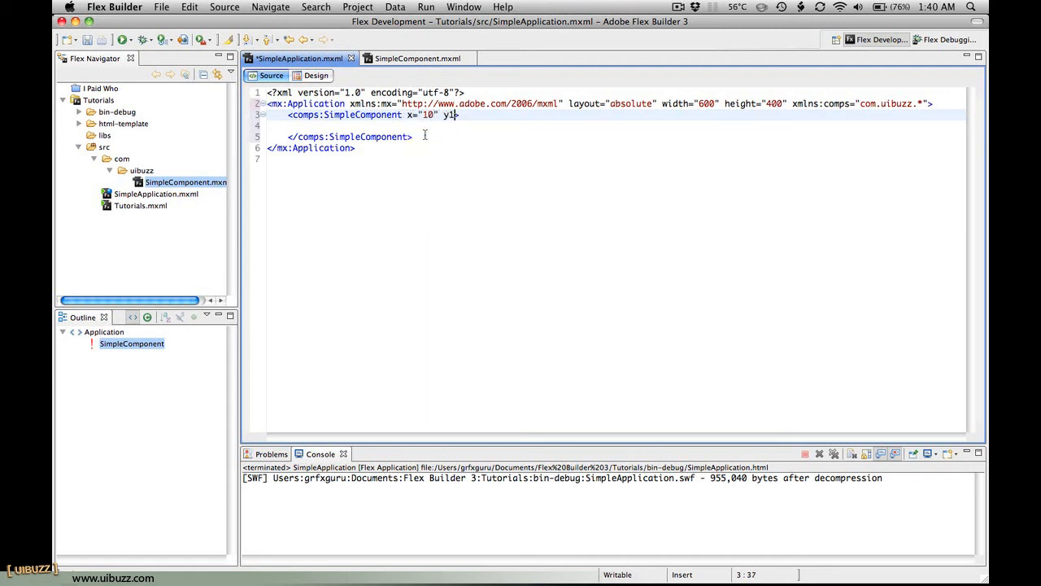
key("Backspace")
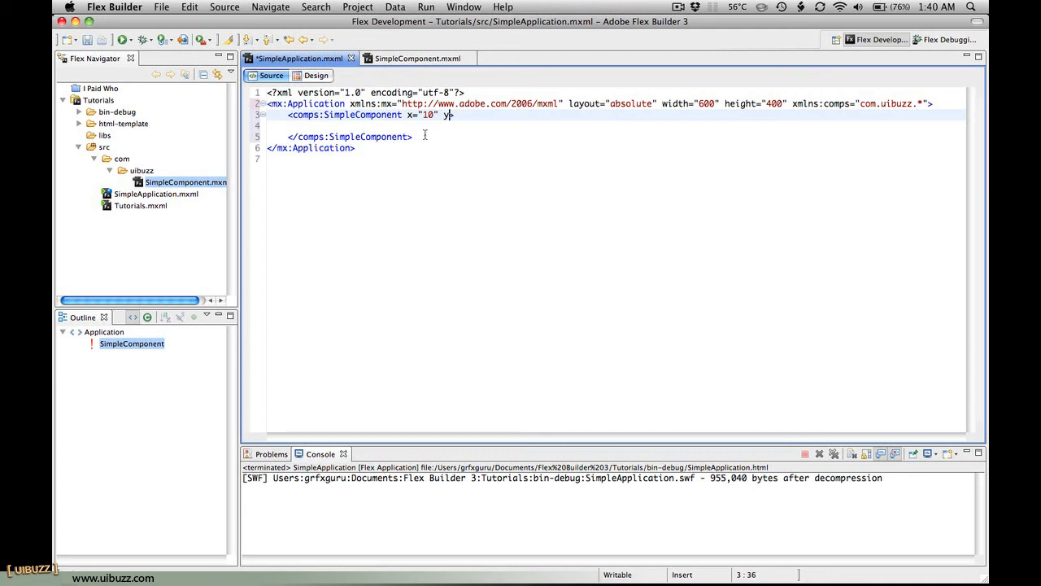
type("=\"\"")
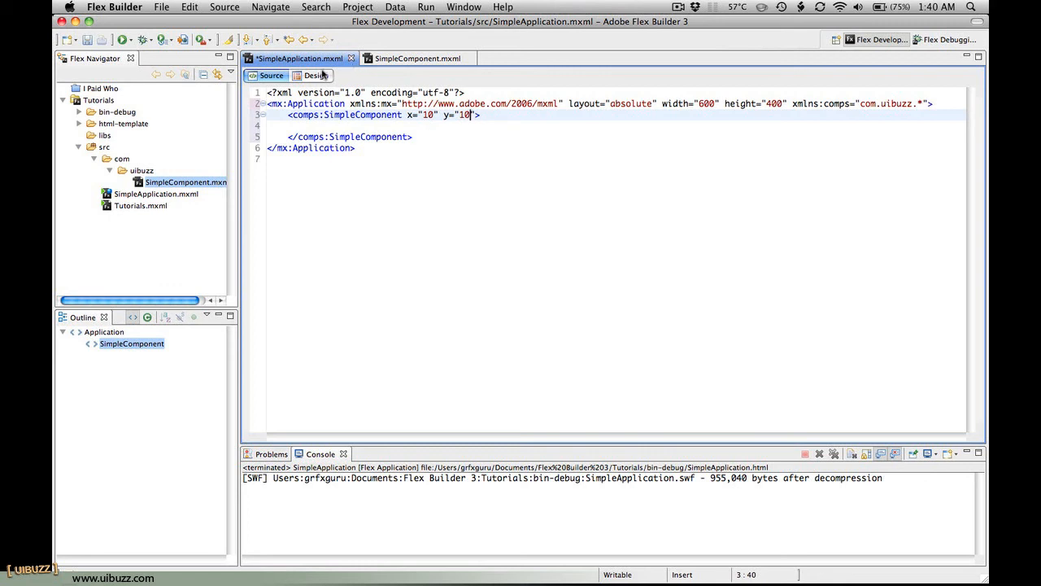
Switch to Design view to see the comps-tagged SimpleComponent rendered
left_click(316, 74)
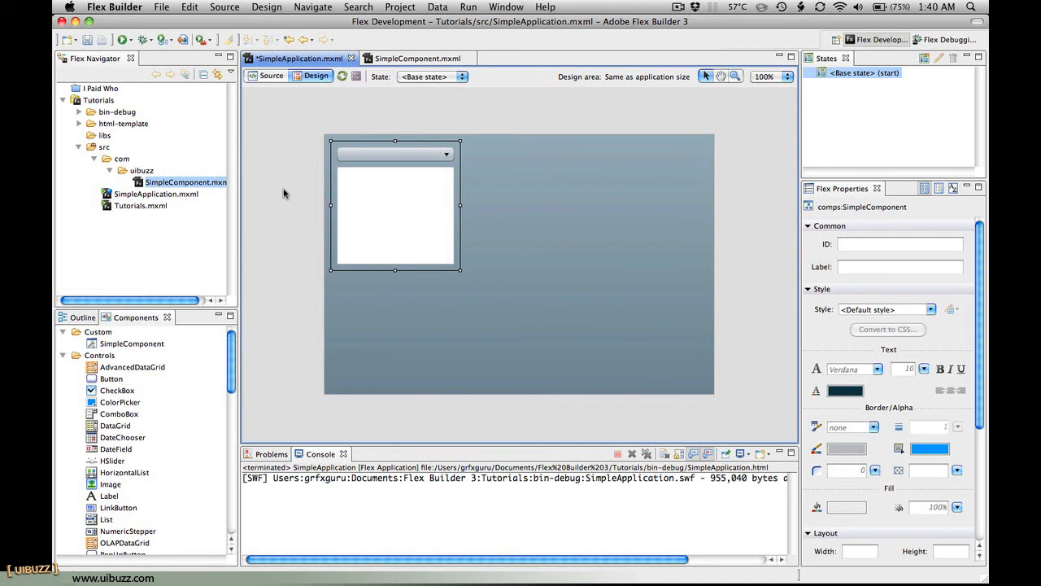
mouse_move(279, 188)
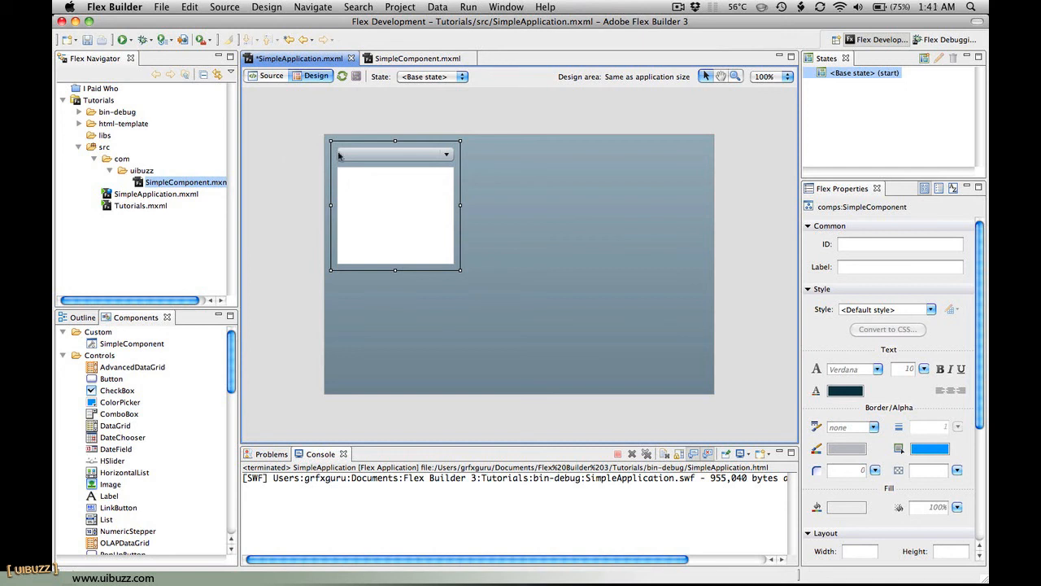
mouse_move(410, 179)
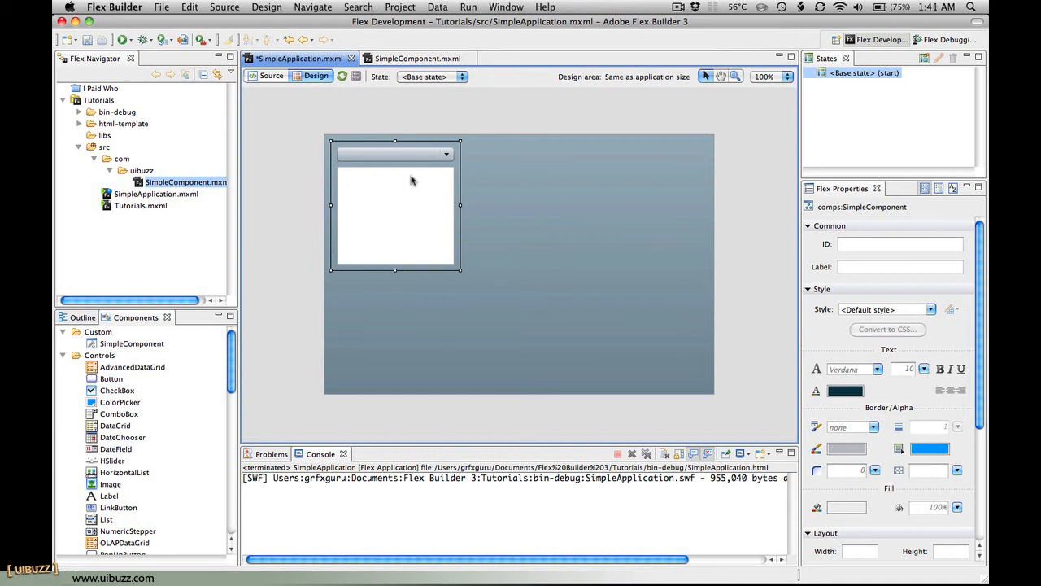
mouse_move(426, 171)
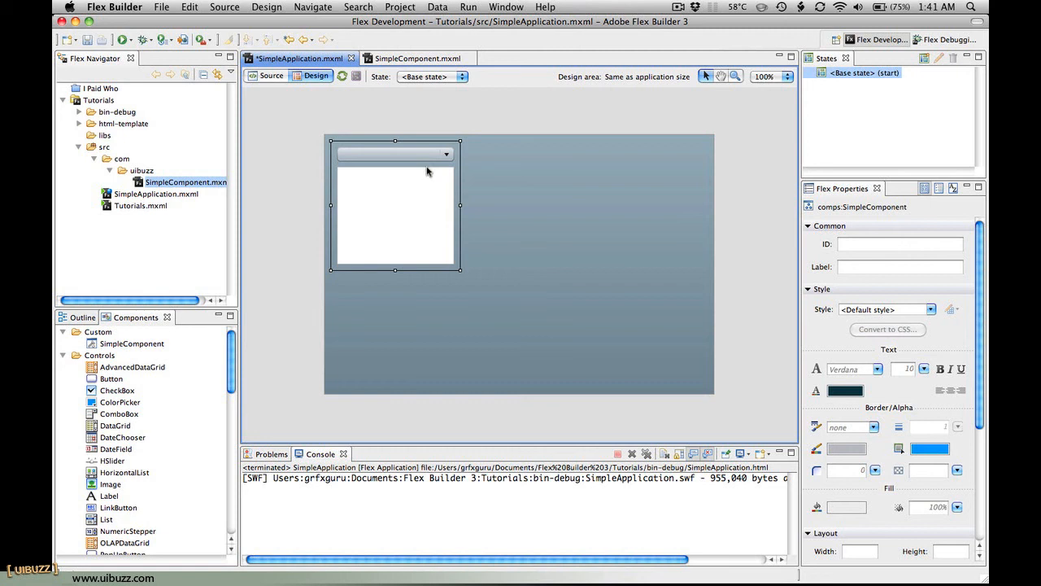
mouse_move(429, 156)
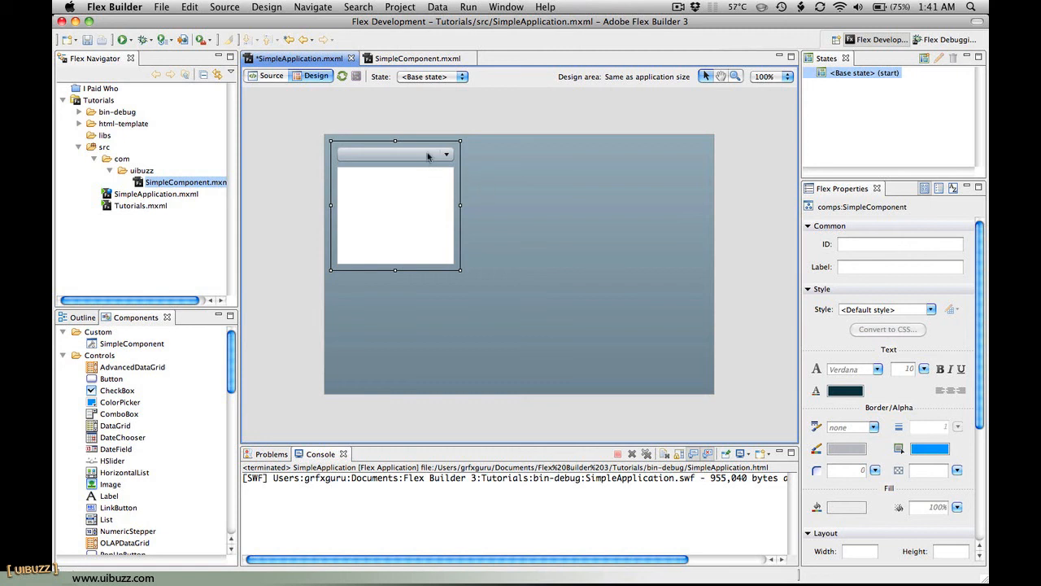
mouse_move(429, 188)
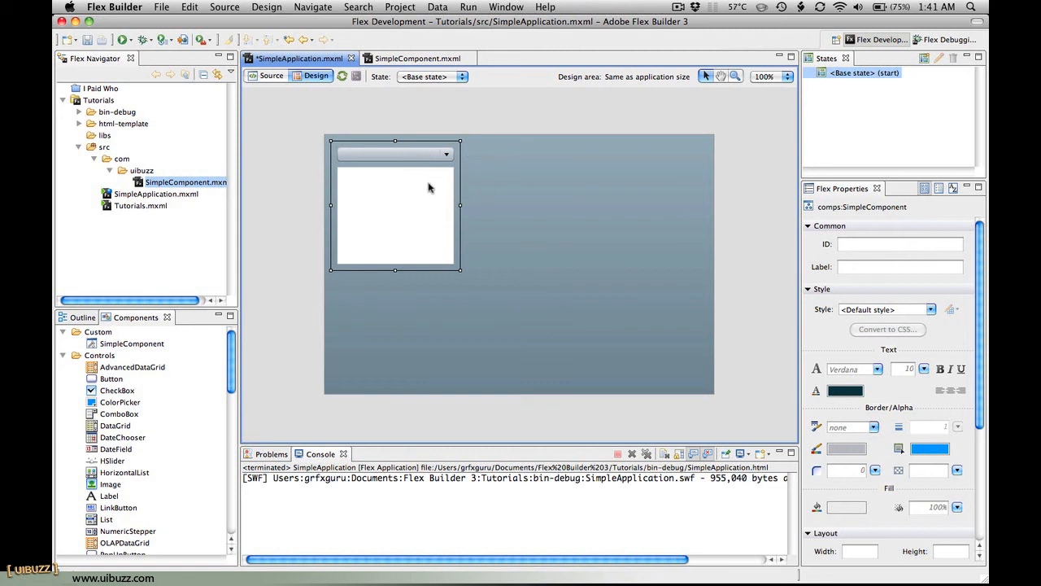
mouse_move(301, 136)
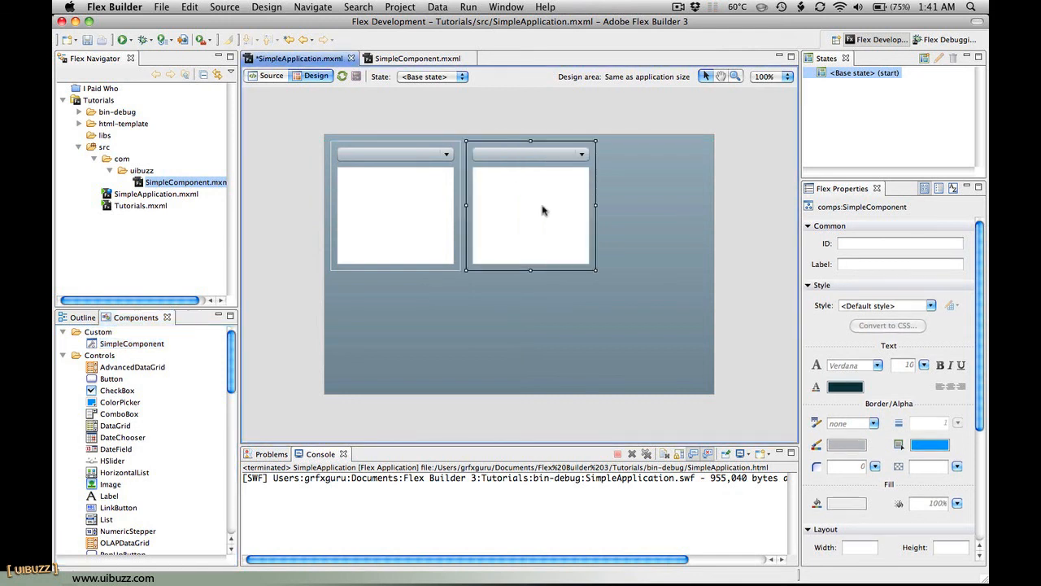
mouse_move(364, 150)
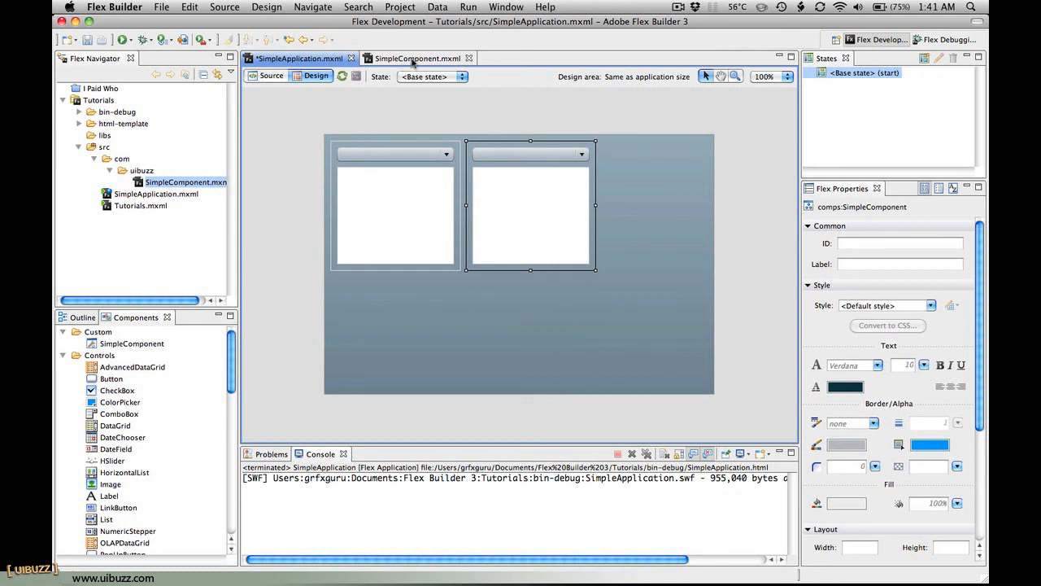
Shorten SimpleComponent's text area to make room beneath it
left_click(417, 59)
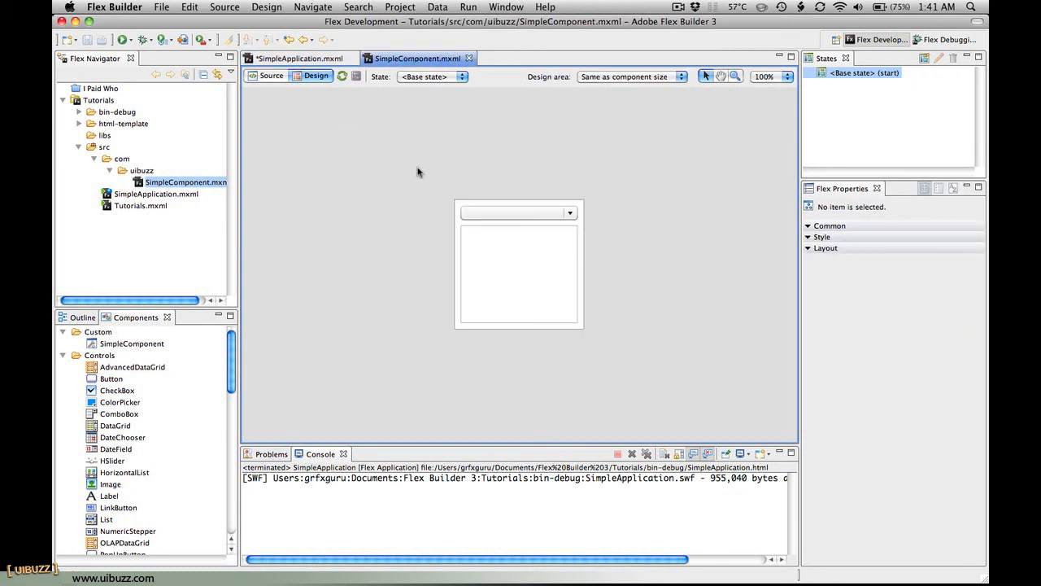
left_click(517, 273)
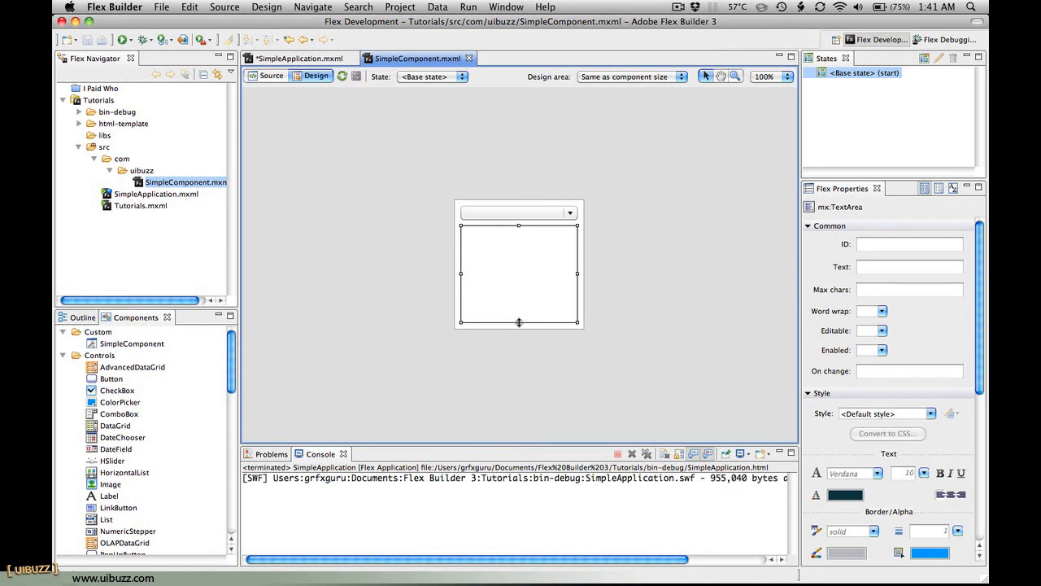
left_click_drag(519, 322, 519, 308)
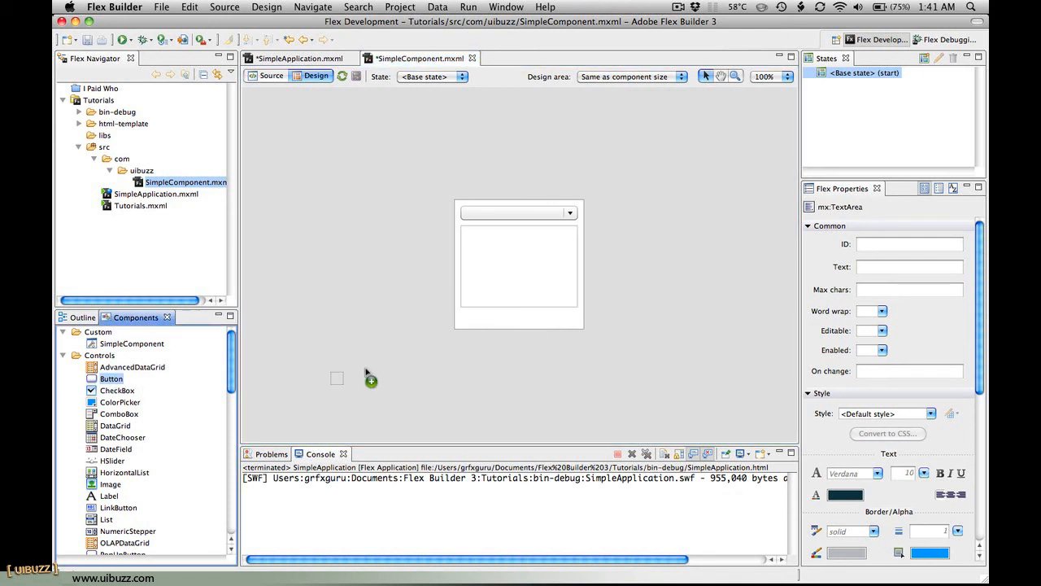
Add a Button below the text area stretched to the full component width
left_click_drag(110, 377, 481, 318)
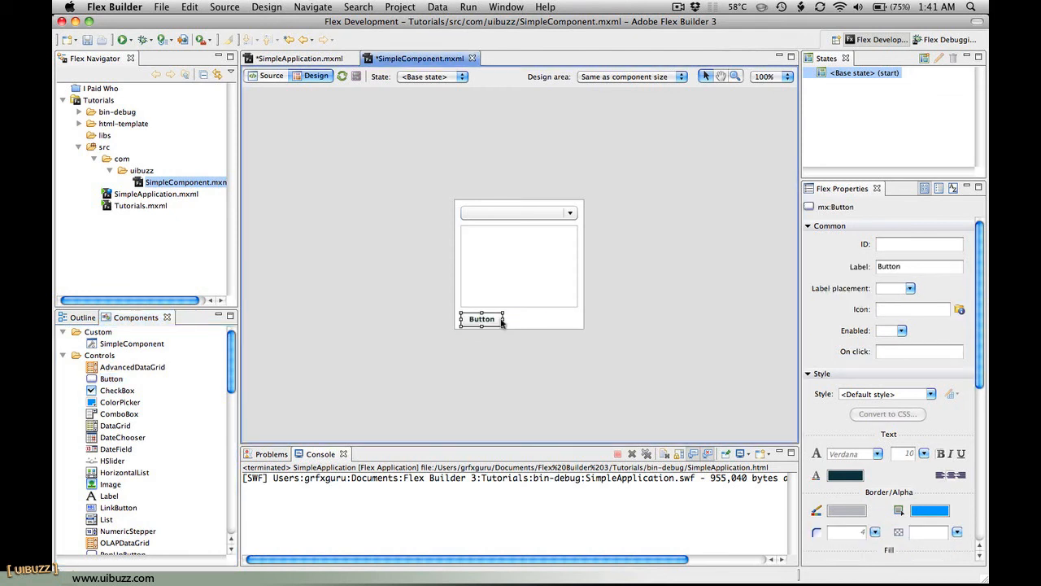
left_click_drag(504, 323, 576, 323)
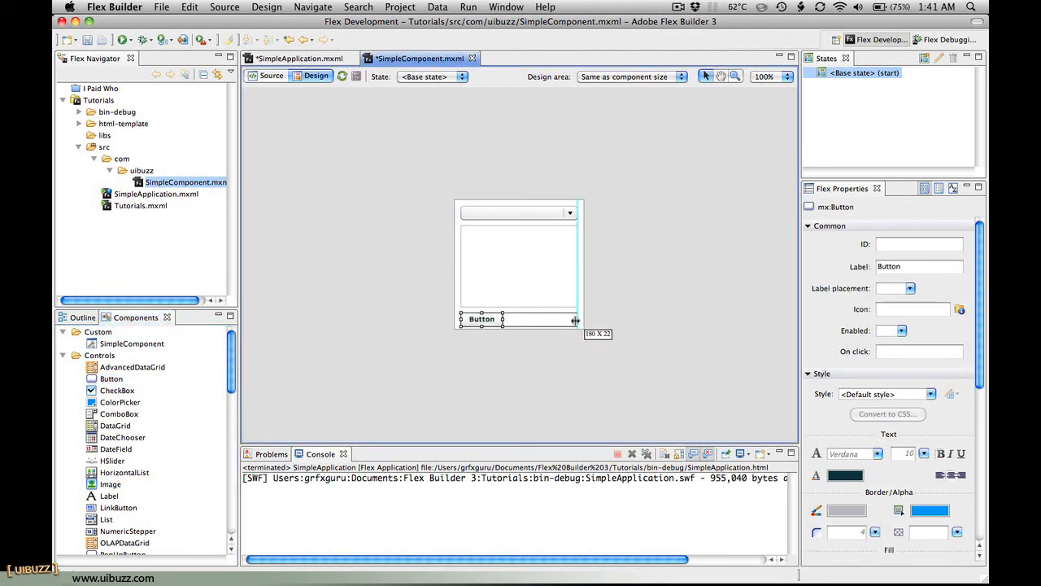
left_click_drag(576, 317, 519, 317)
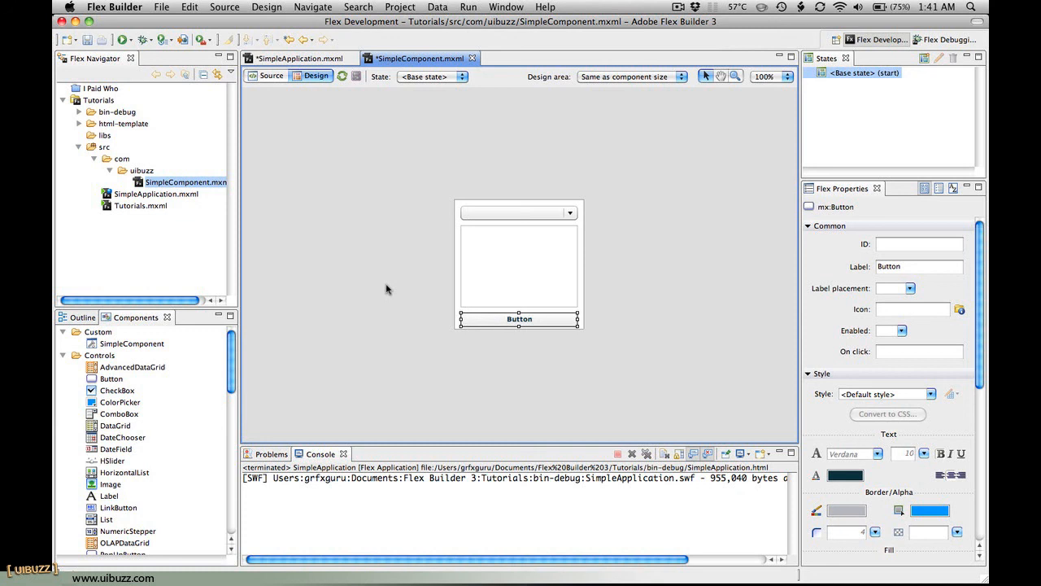
left_click(300, 59)
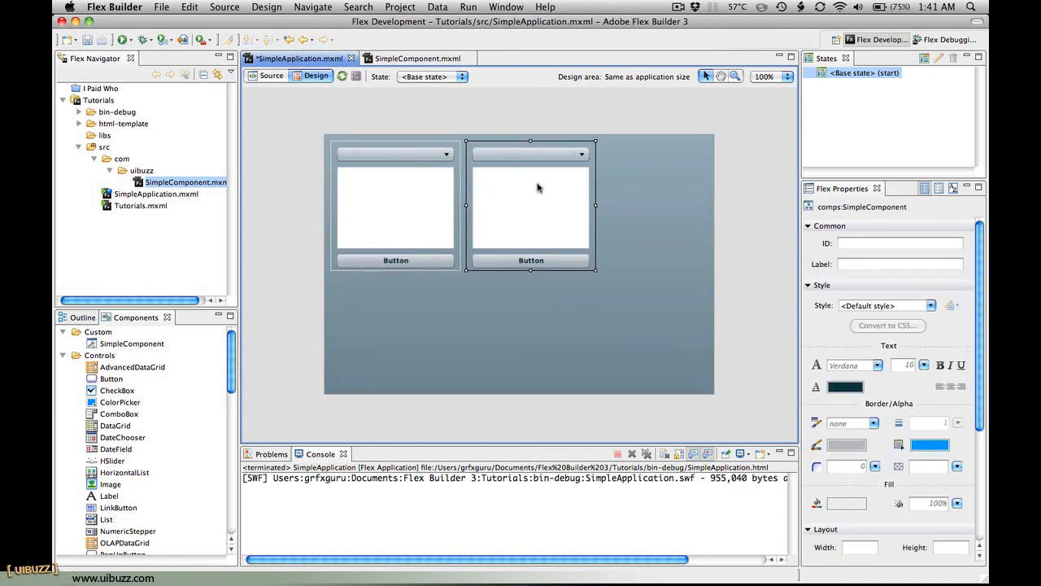
mouse_move(536, 278)
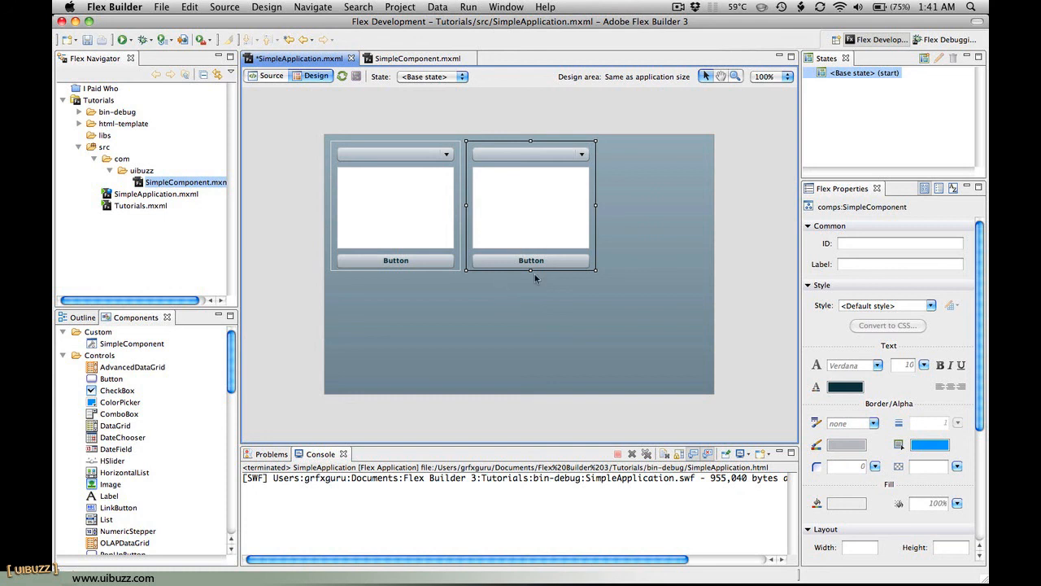
mouse_move(436, 311)
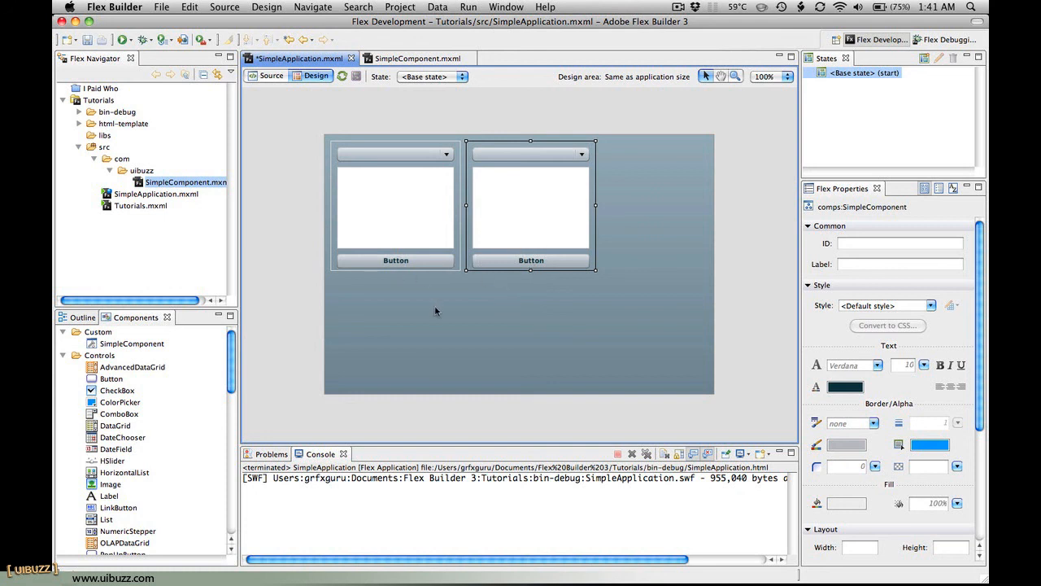
mouse_move(290, 291)
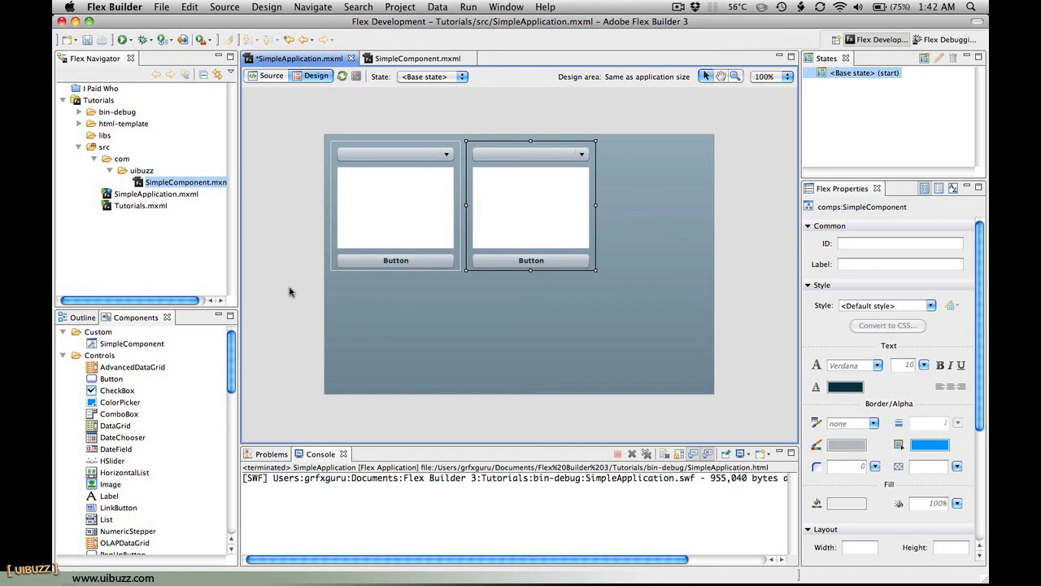
mouse_move(284, 285)
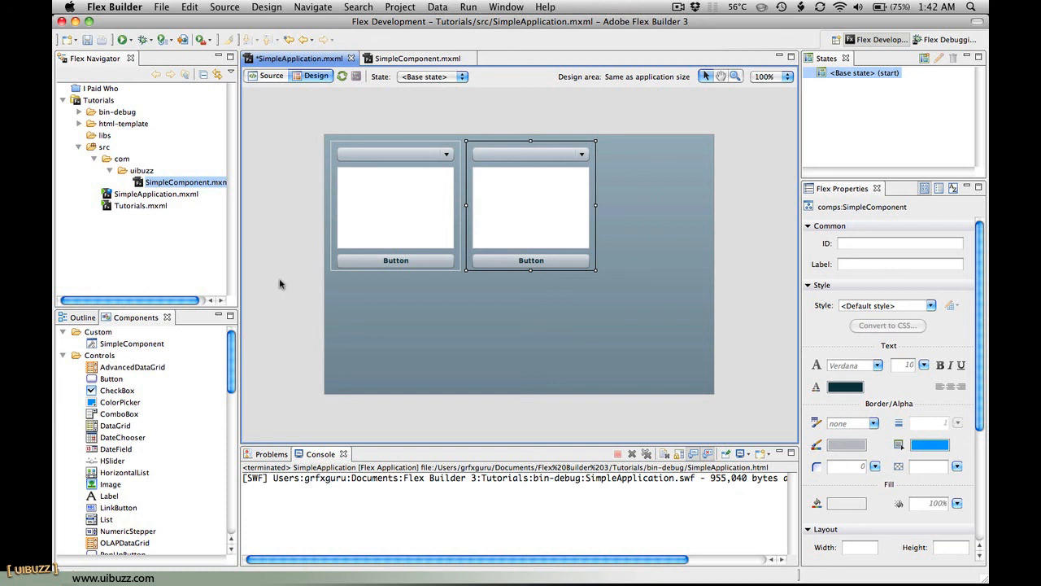
left_click(280, 283)
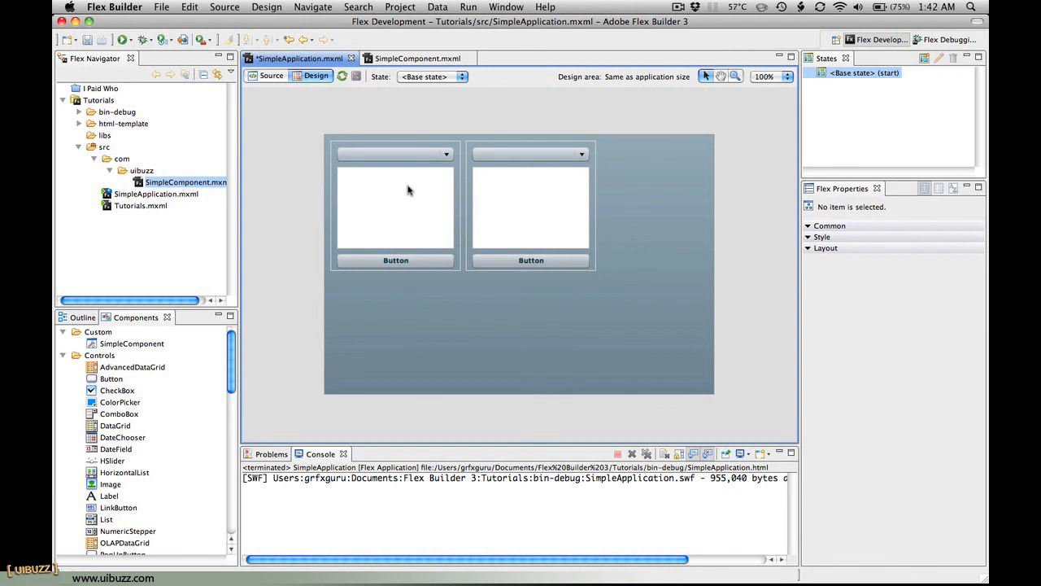
mouse_move(423, 165)
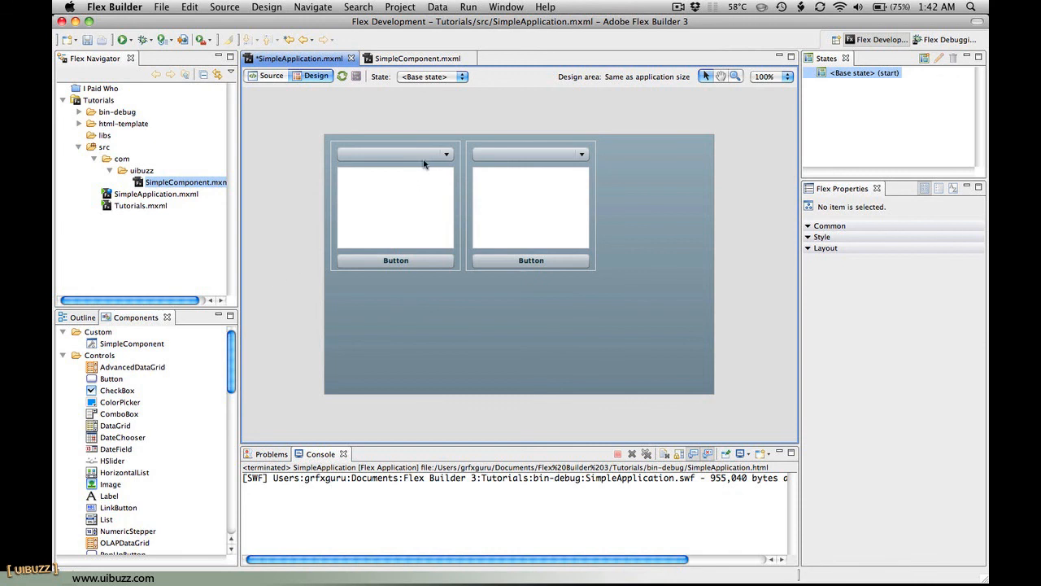
mouse_move(384, 149)
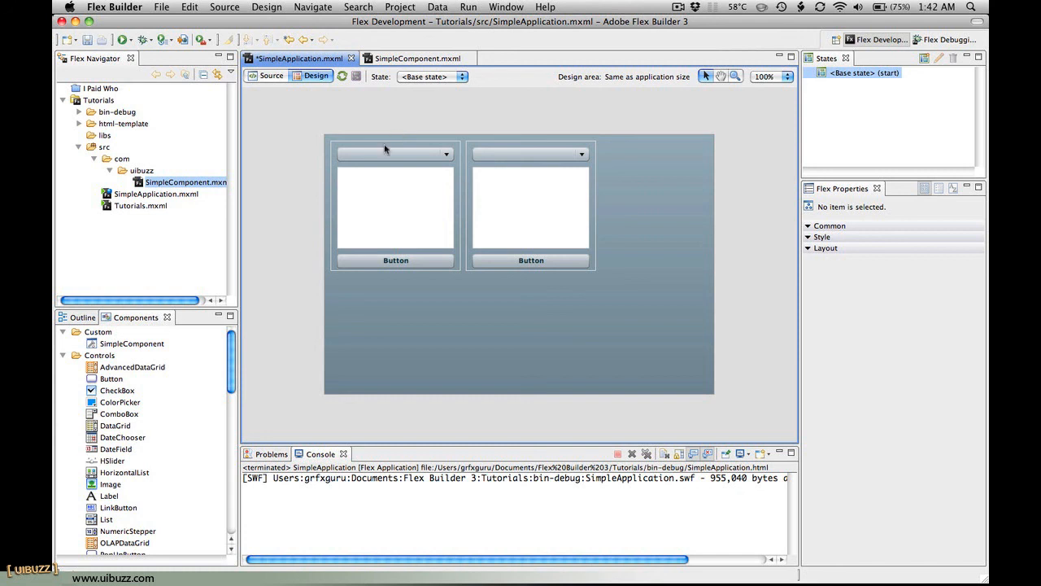
mouse_move(403, 161)
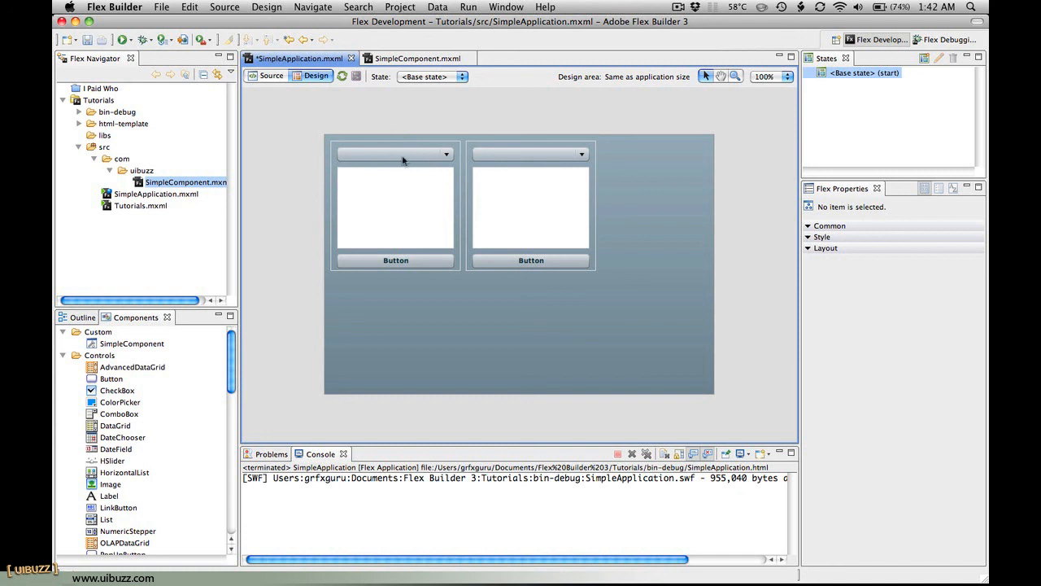
mouse_move(491, 222)
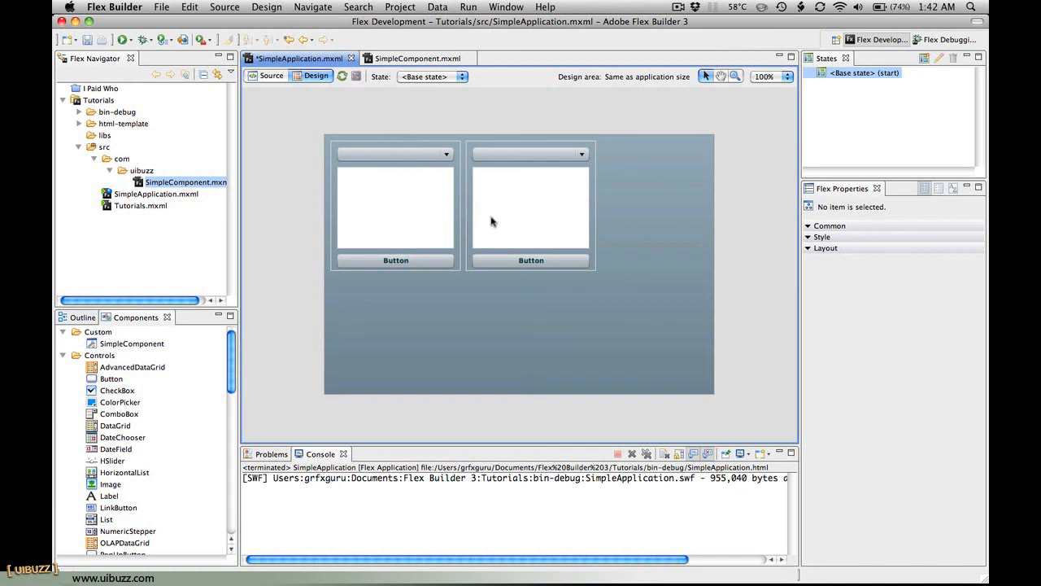